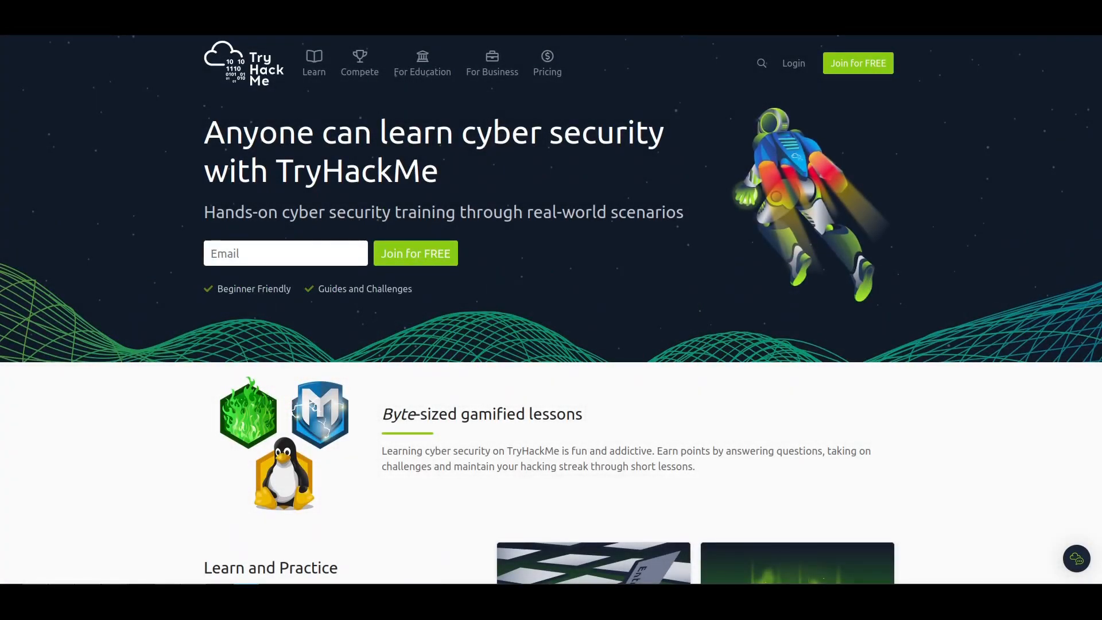
Browse down the dashboard page and scroll back to the top.
{"action": "scroll", "scroll_direction": "down", "scroll_amount": 3}
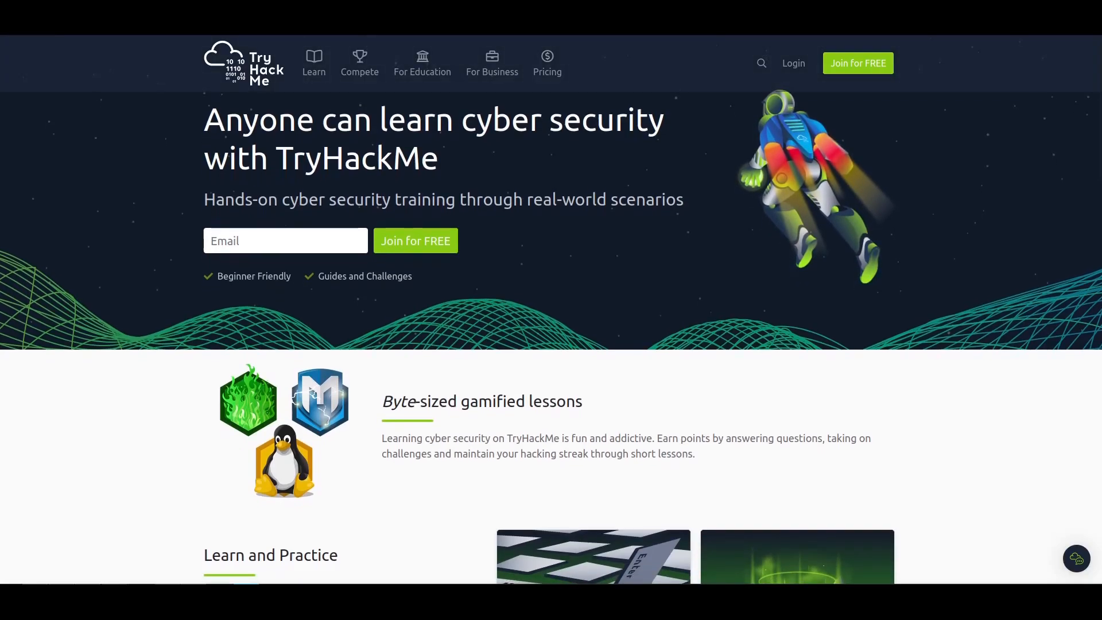
{"action": "scroll", "scroll_direction": "down", "scroll_amount": 3}
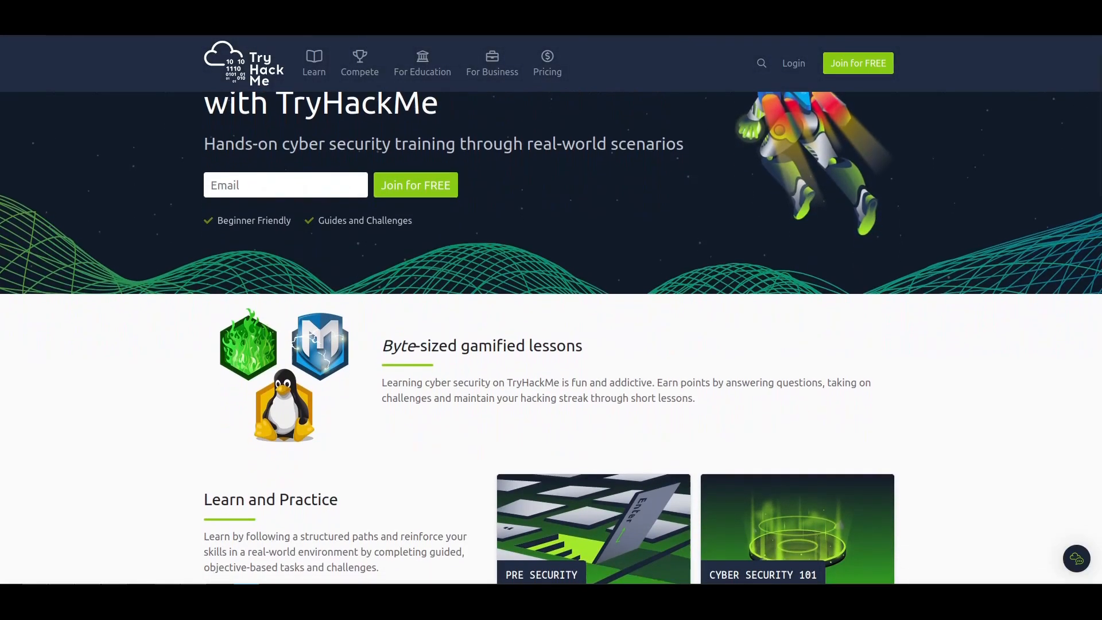
{"action": "scroll", "scroll_direction": "down", "scroll_amount": 3}
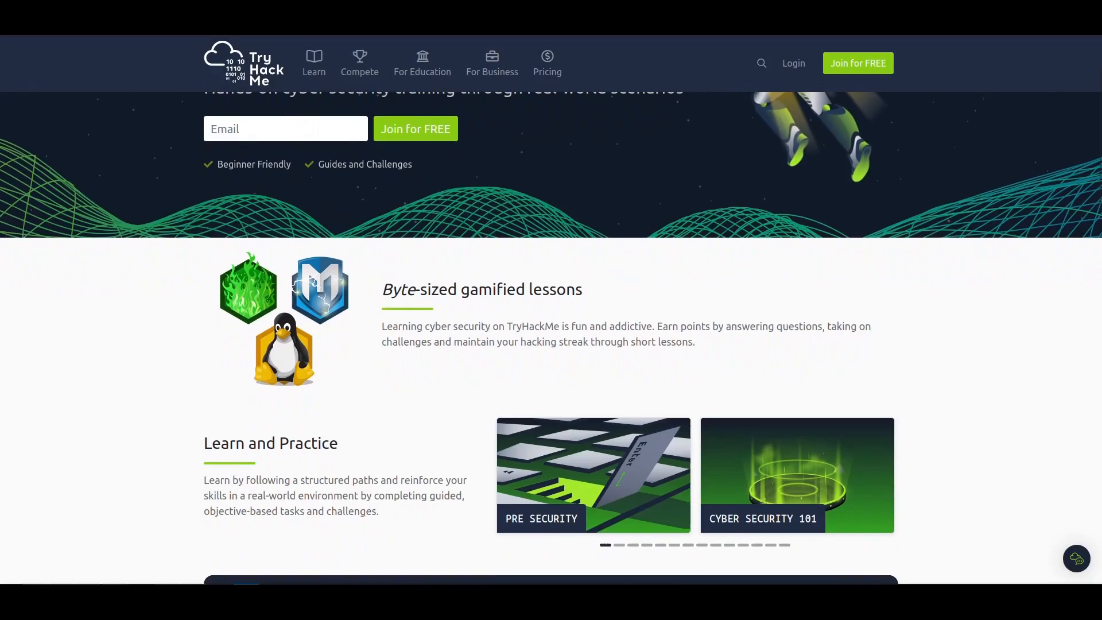
{"action": "scroll", "scroll_direction": "down", "scroll_amount": 3}
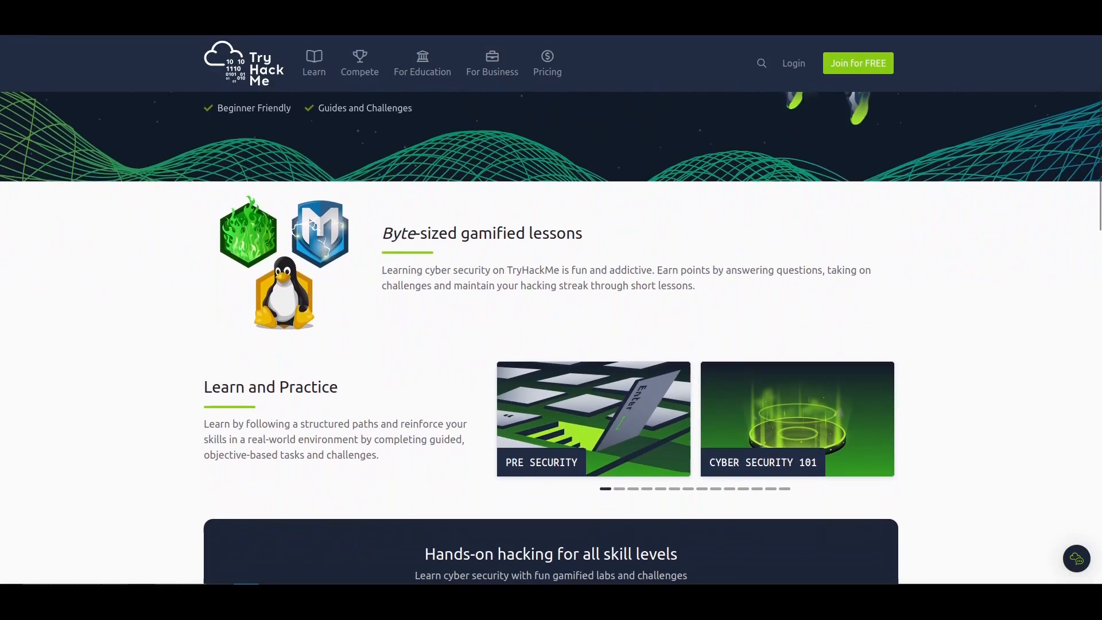
{"action": "scroll", "scroll_direction": "down", "scroll_amount": 3}
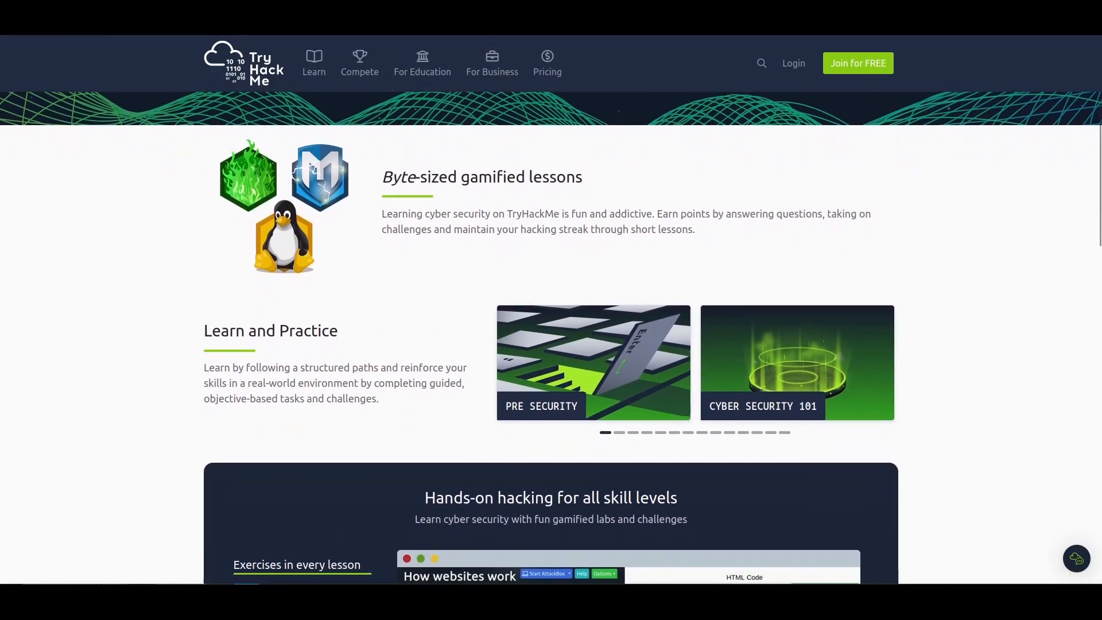
{"action": "scroll", "scroll_direction": "down", "scroll_amount": 3}
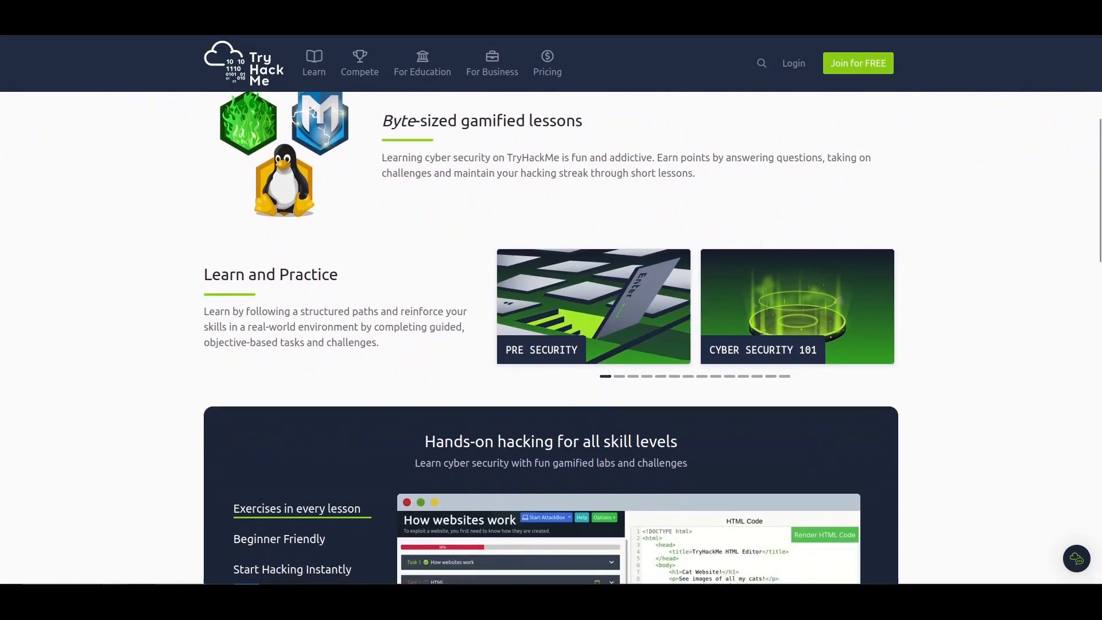
{"action": "scroll", "scroll_direction": "down", "scroll_amount": 3}
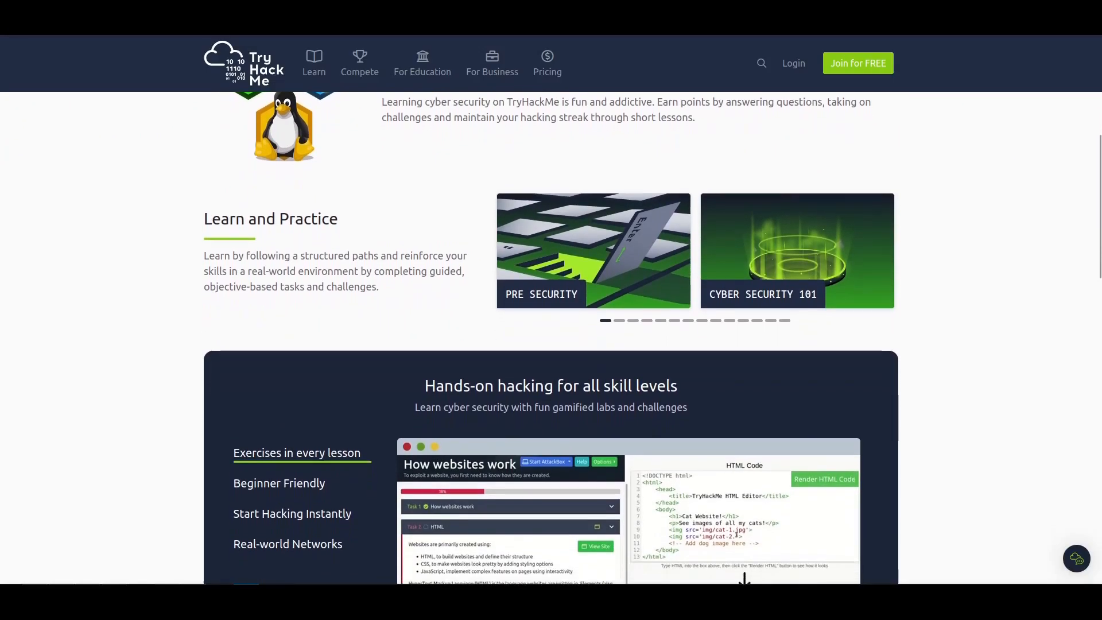
{"action": "scroll", "scroll_direction": "down", "scroll_amount": 3}
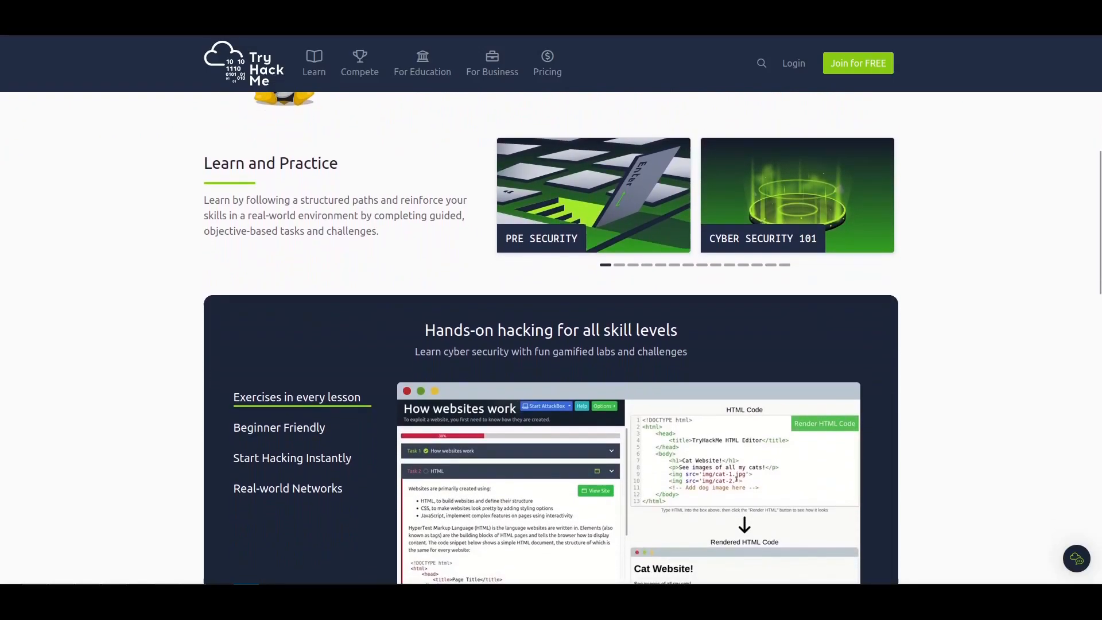
{"action": "scroll", "scroll_direction": "down", "scroll_amount": 3}
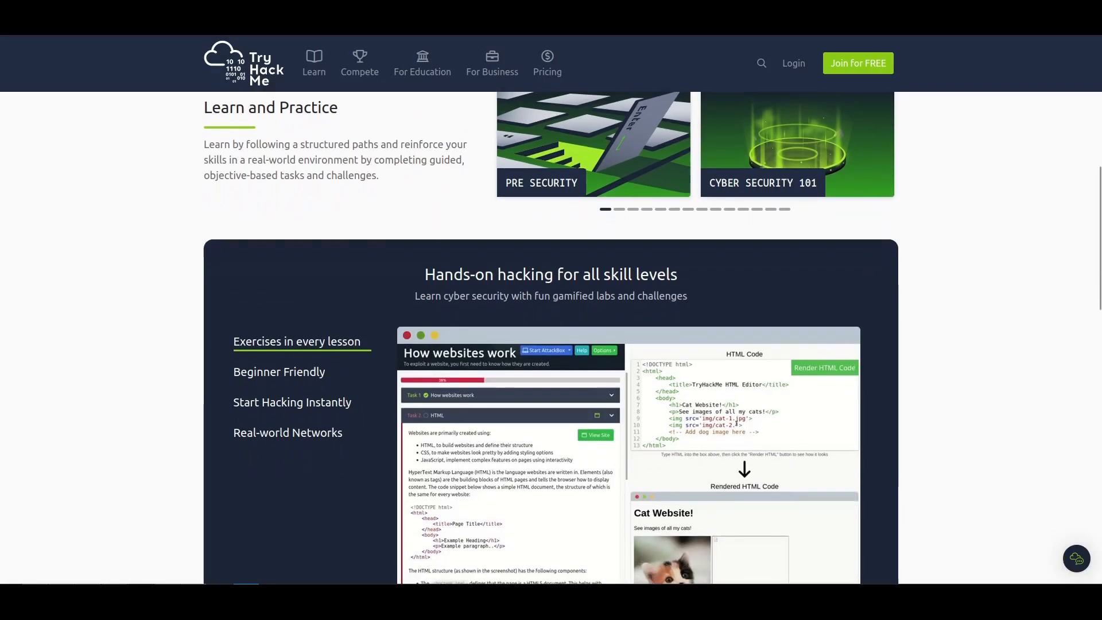
{"action": "left_click", "coordinate": [794, 63]}
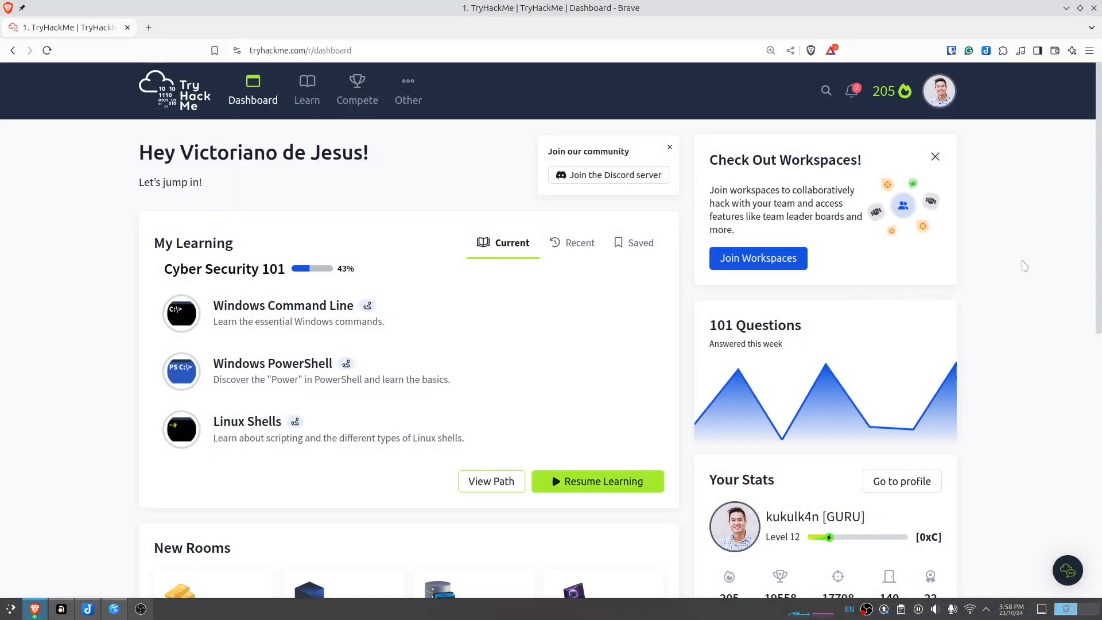
{"action": "mouse_move", "coordinate": [830, 207]}
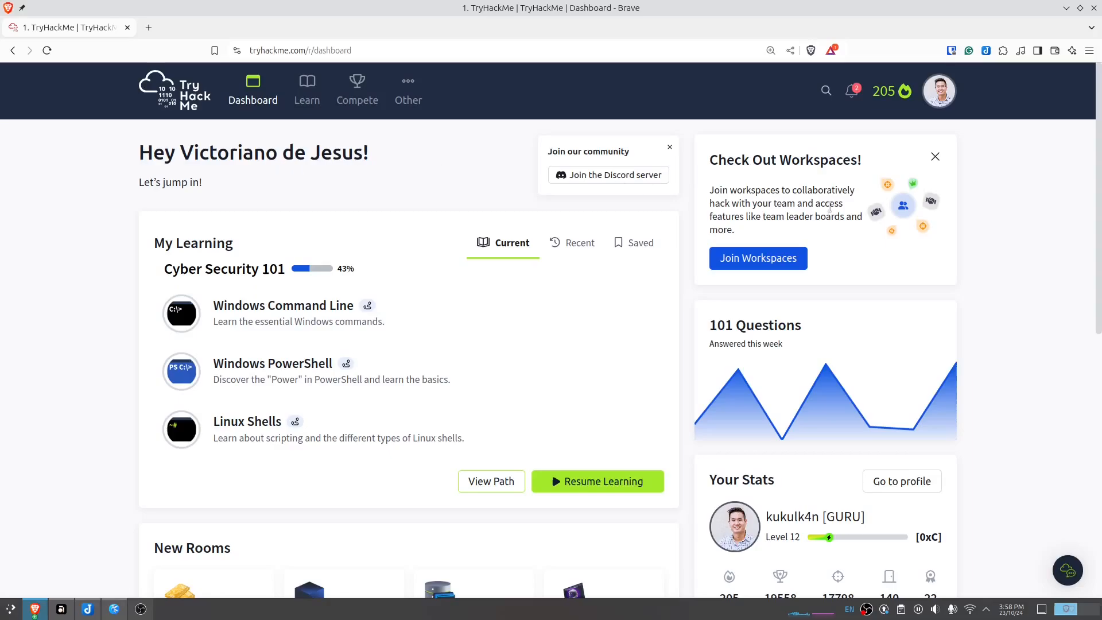
{"action": "mouse_move", "coordinate": [87, 285]}
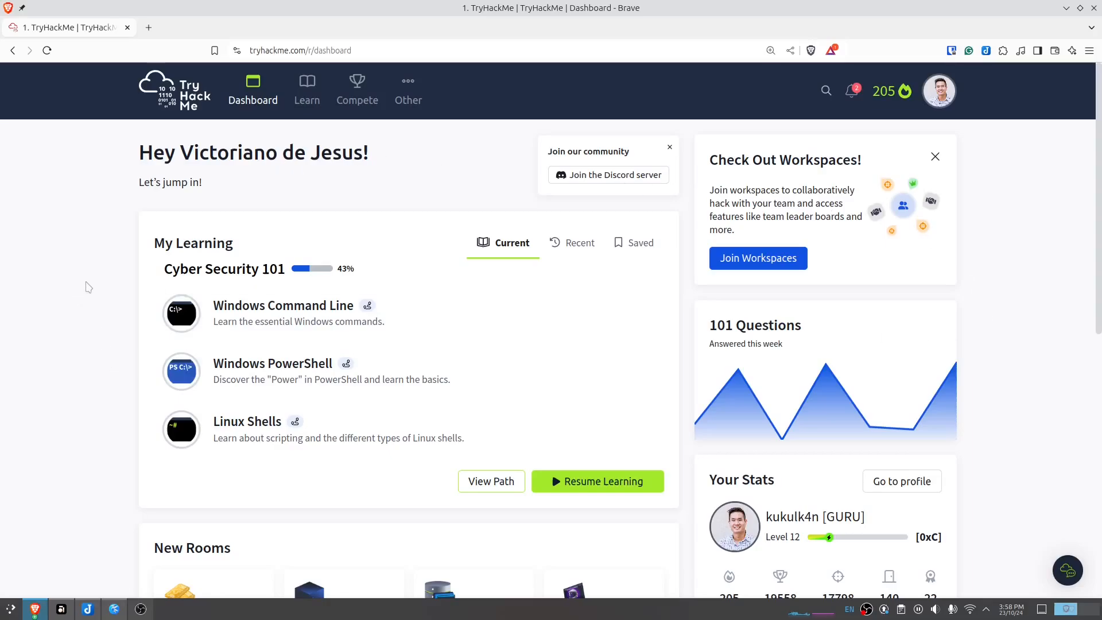
{"action": "mouse_move", "coordinate": [494, 491]}
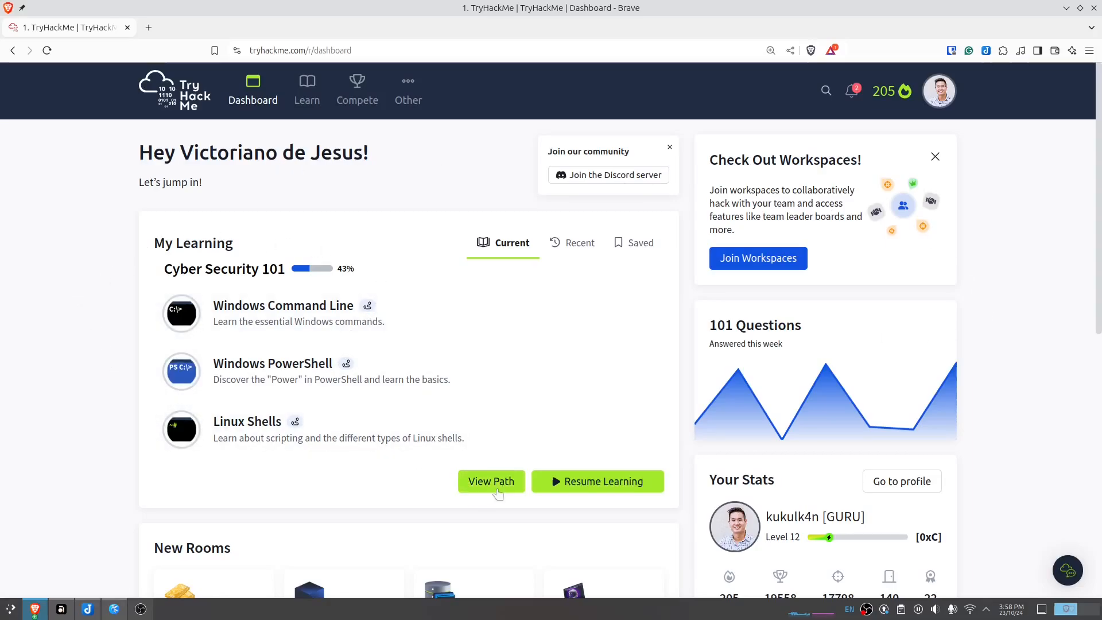
{"action": "mouse_move", "coordinate": [109, 331]}
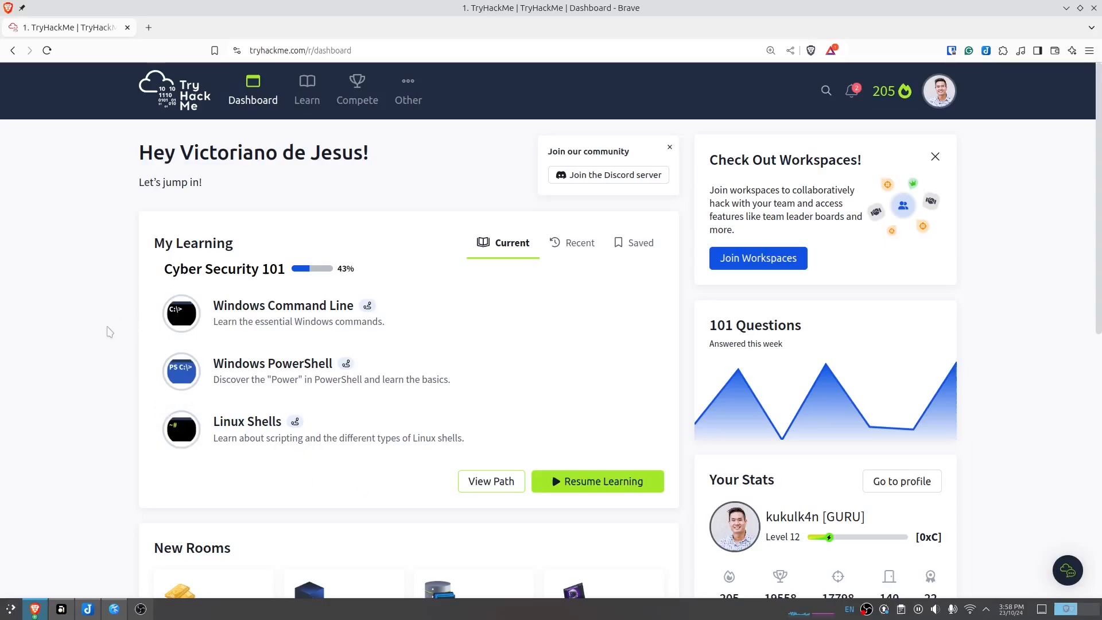
{"action": "scroll", "scroll_direction": "down", "scroll_amount": 3}
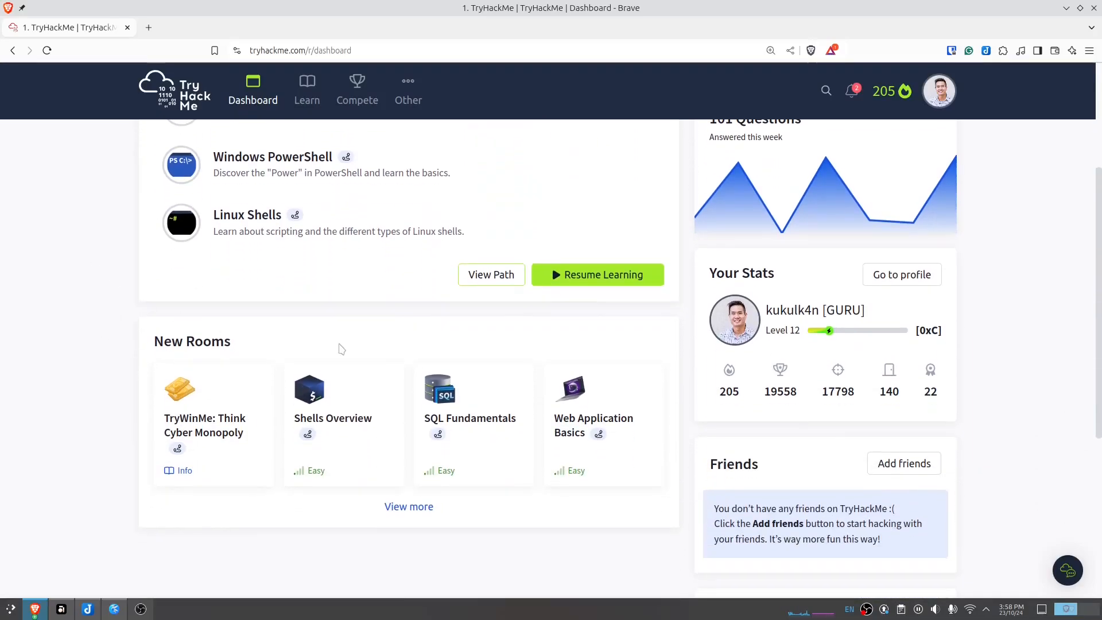
{"action": "mouse_move", "coordinate": [798, 448]}
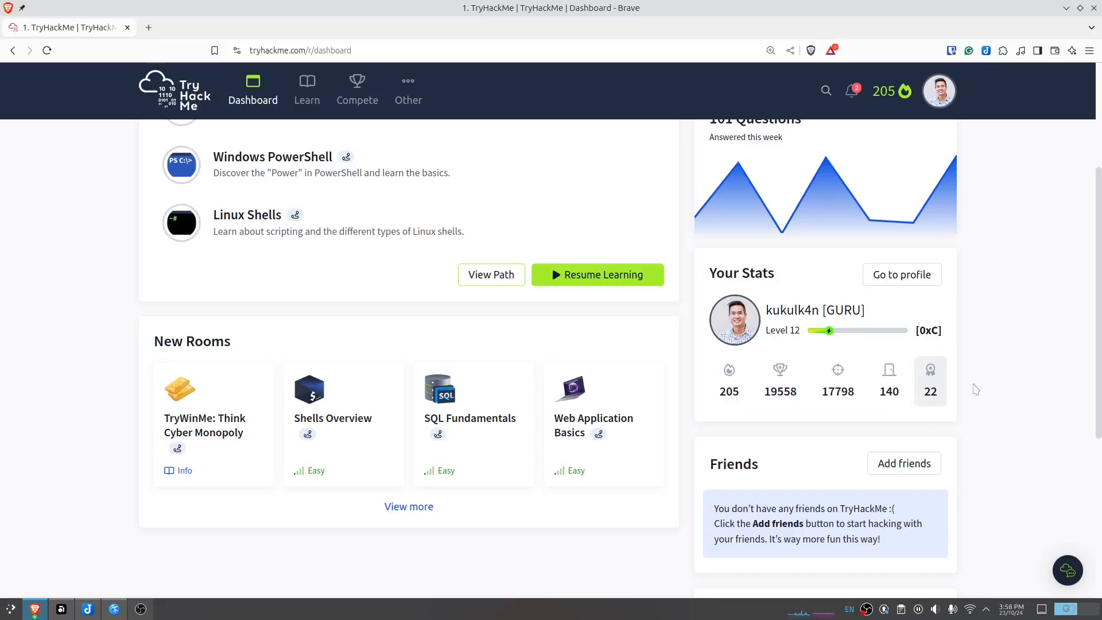
{"action": "mouse_move", "coordinate": [1006, 396]}
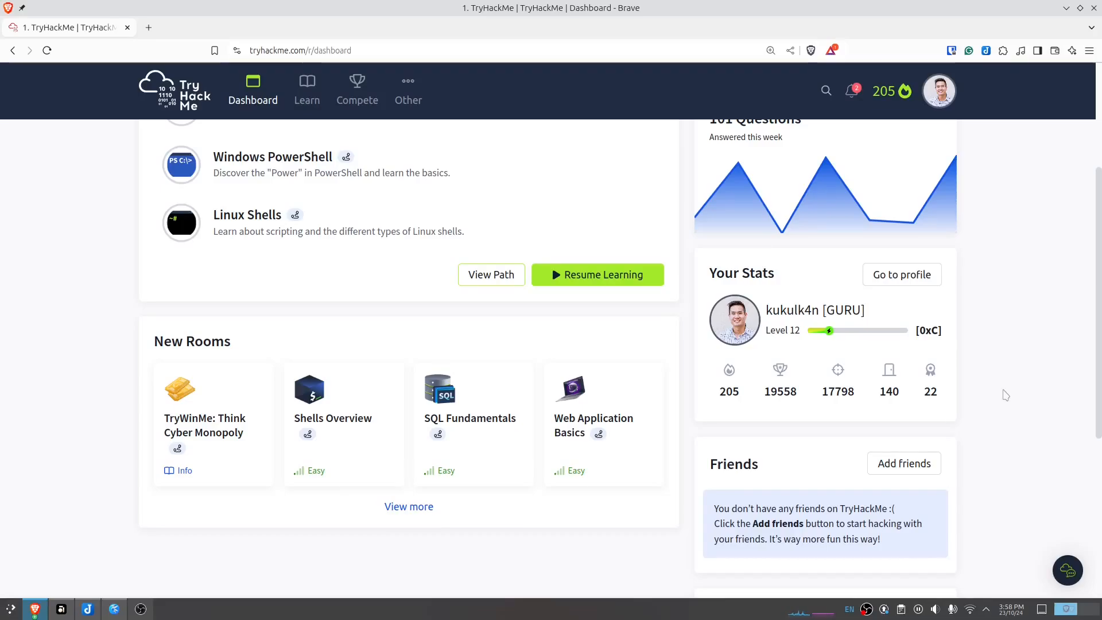
{"action": "scroll", "scroll_direction": "up", "scroll_amount": 3}
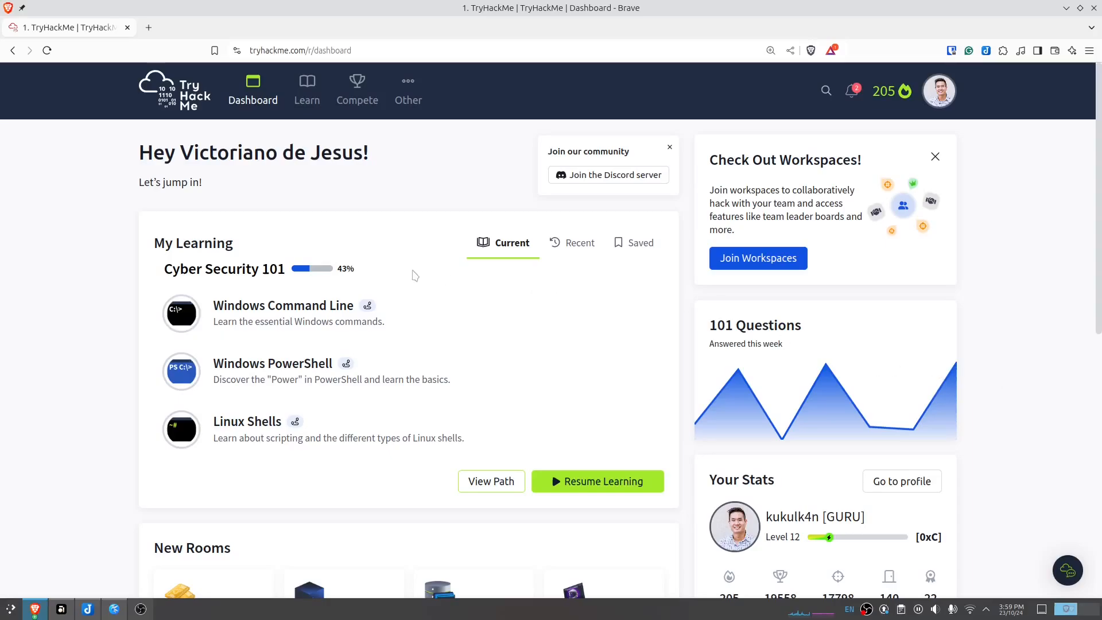
{"action": "mouse_move", "coordinate": [245, 184]}
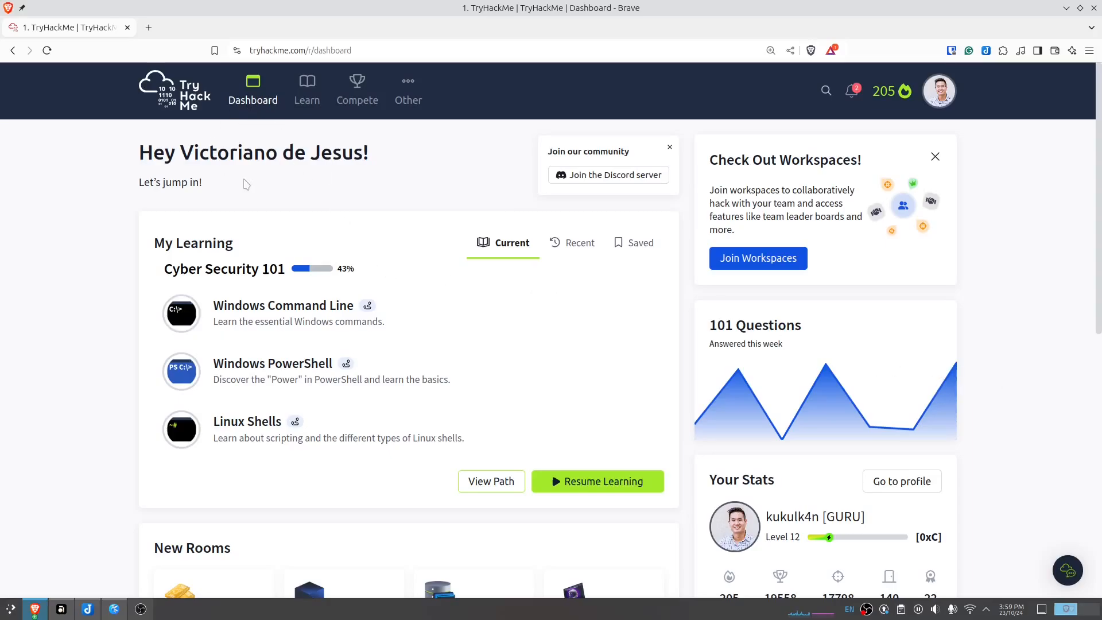
Go to Learn from the top navigation and scroll through its Learning Roadmap and back.
{"action": "left_click", "coordinate": [306, 99]}
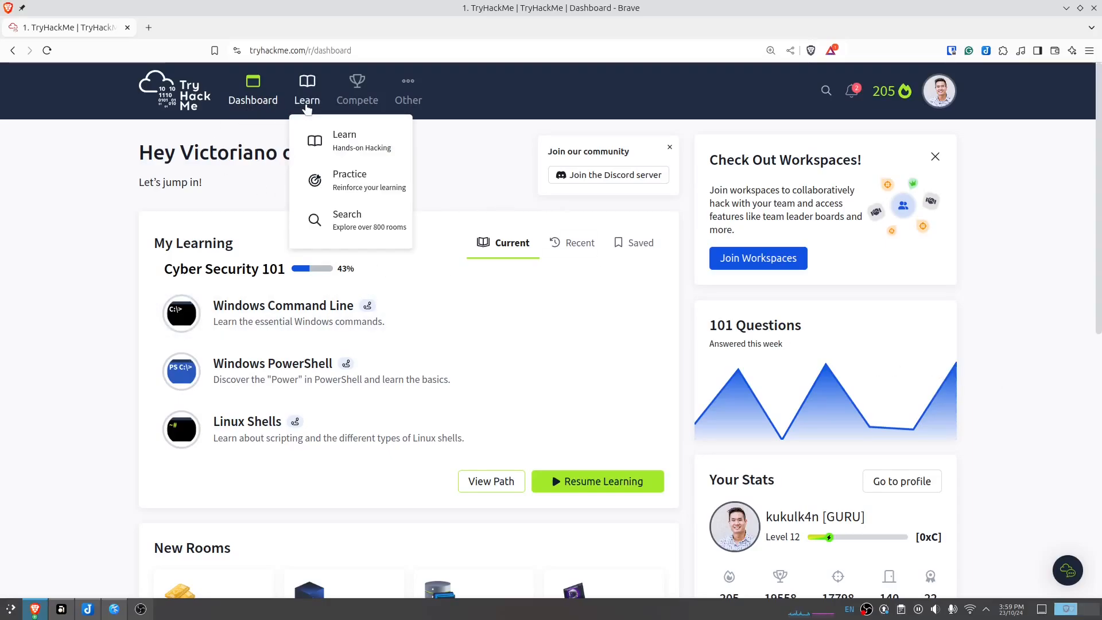
{"action": "left_click", "coordinate": [344, 138]}
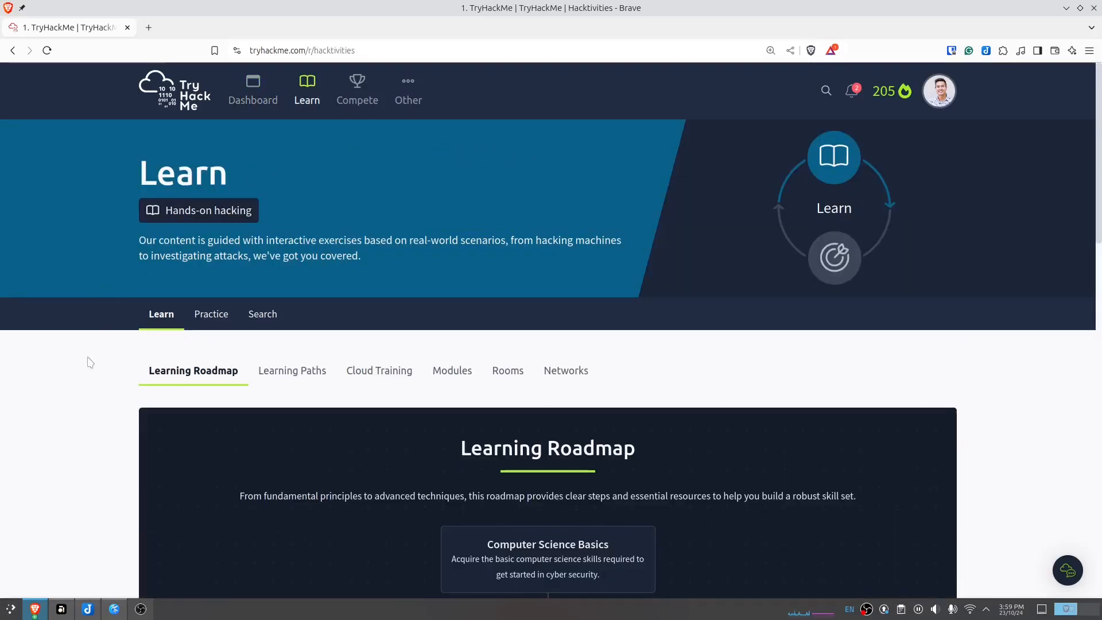
{"action": "scroll", "scroll_direction": "down", "scroll_amount": 3}
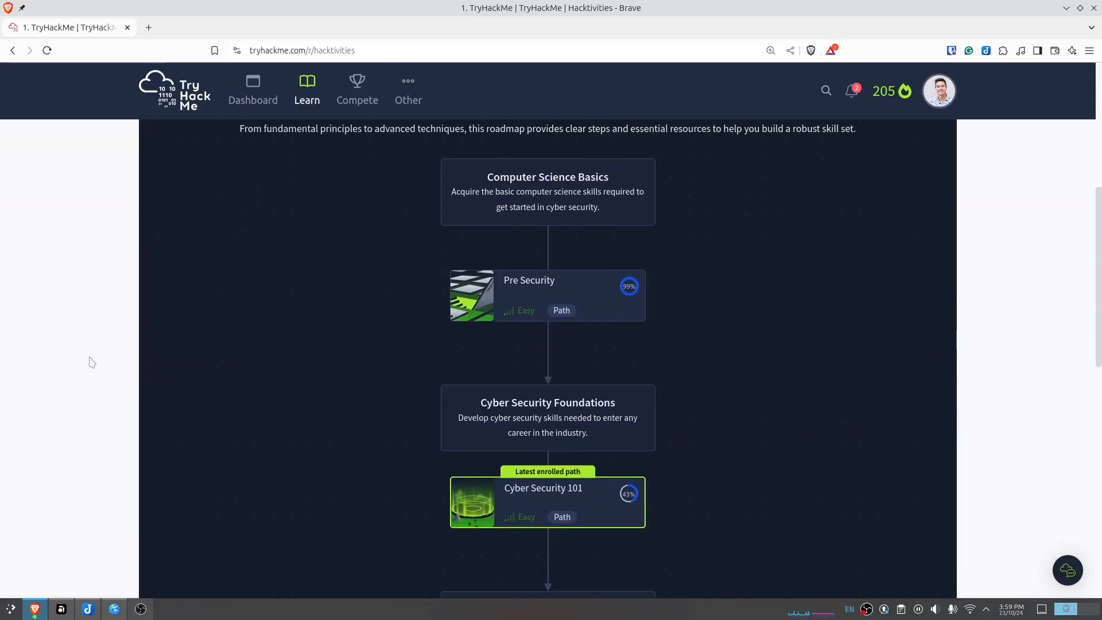
{"action": "scroll", "scroll_direction": "down", "scroll_amount": 3}
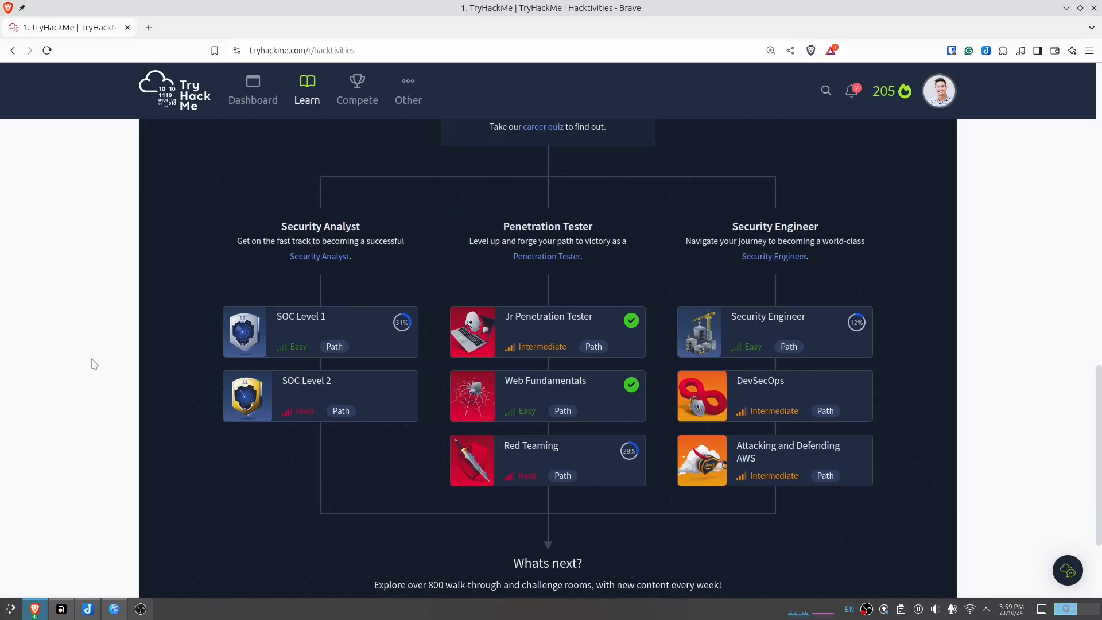
{"action": "scroll", "scroll_direction": "up", "scroll_amount": 3}
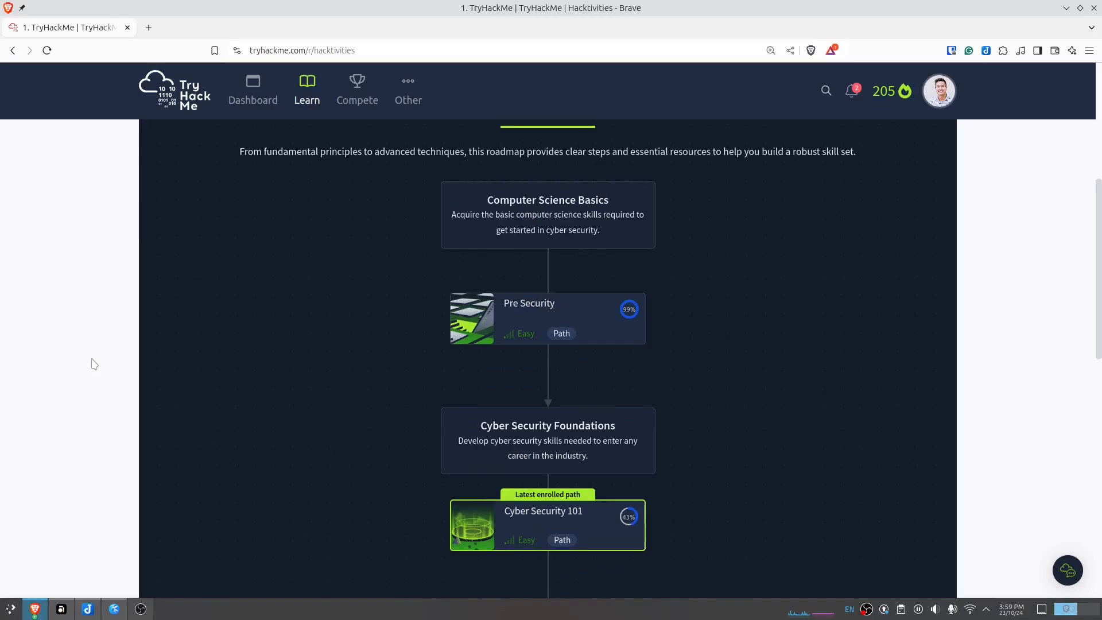
{"action": "scroll", "scroll_direction": "up", "scroll_amount": 3}
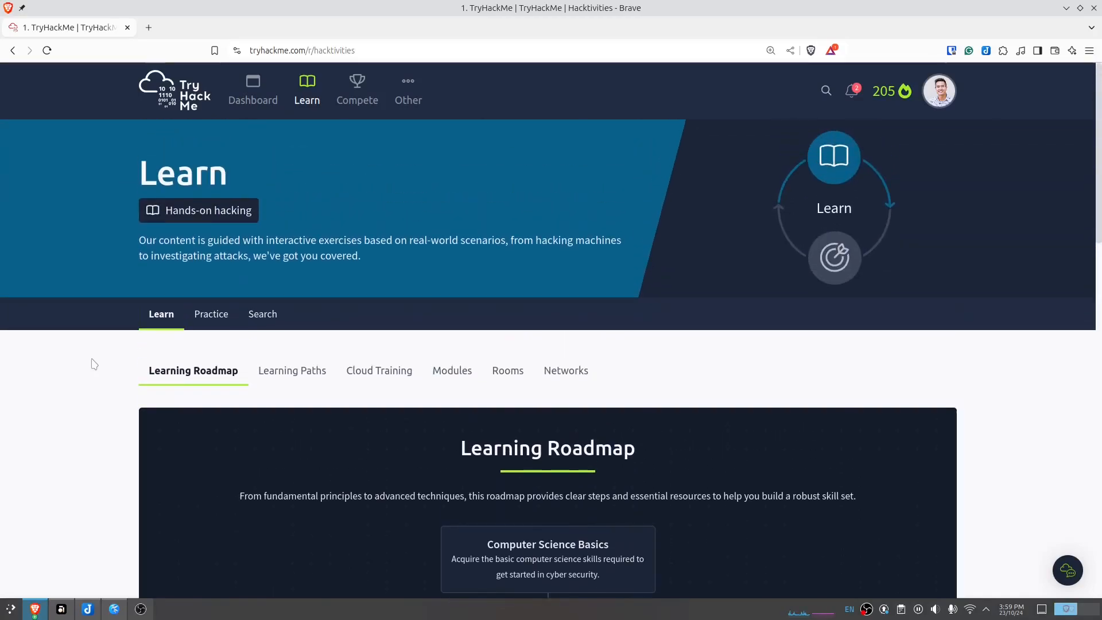
{"action": "mouse_move", "coordinate": [107, 373]}
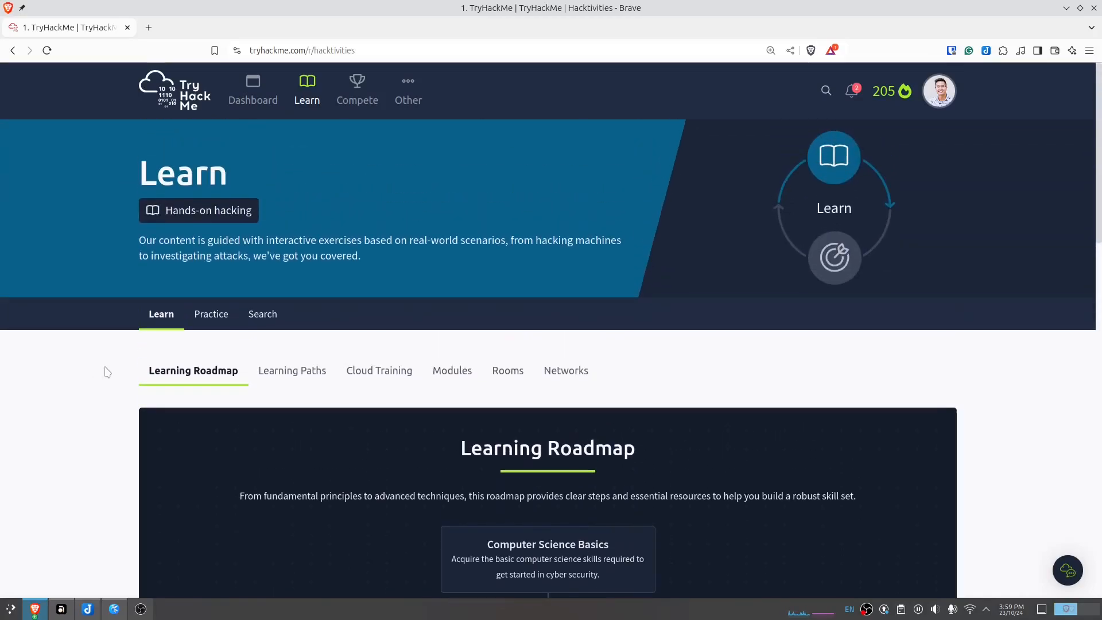
Show the Learning Paths tab and scroll from Cyber Security 101 to SOC Level 2 and DevSecOps.
{"action": "left_click", "coordinate": [292, 370]}
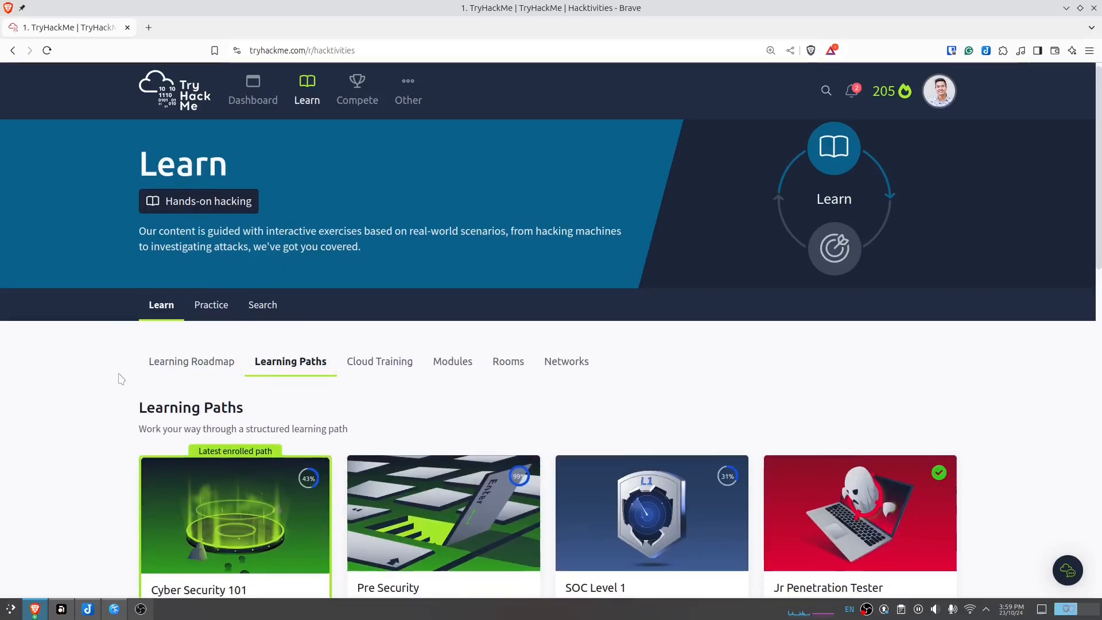
{"action": "scroll", "scroll_direction": "down", "scroll_amount": 3}
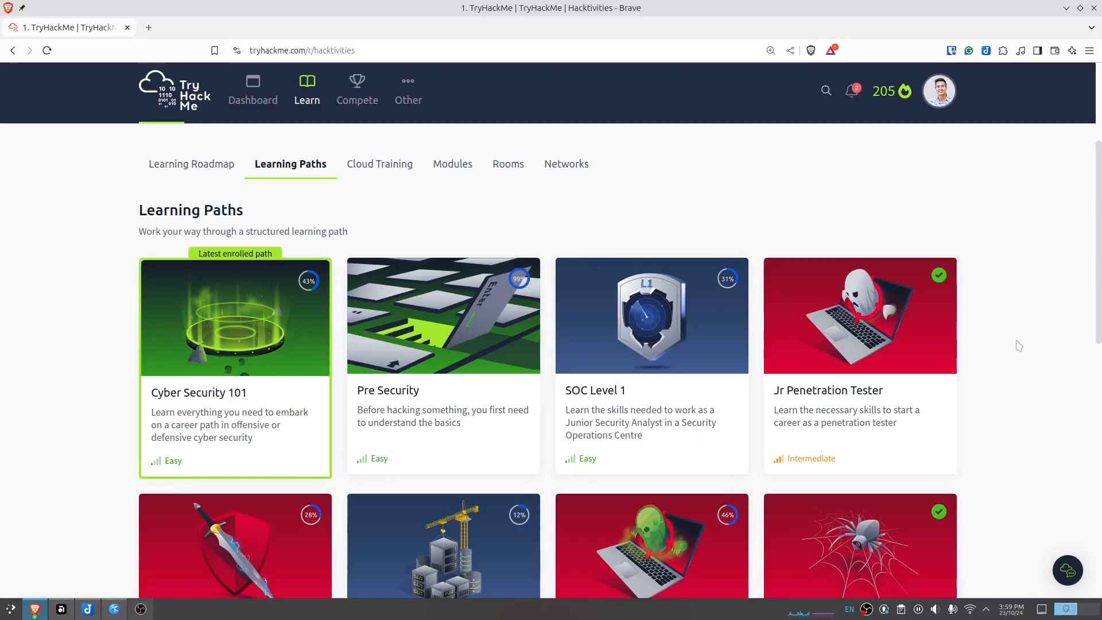
{"action": "mouse_move", "coordinate": [1028, 348]}
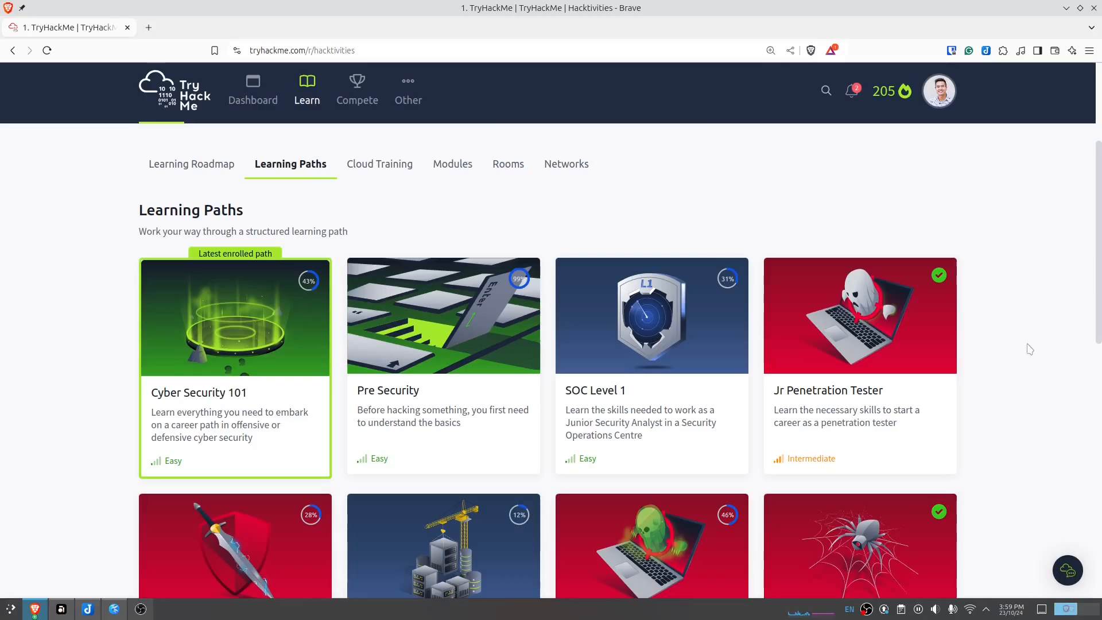
{"action": "mouse_move", "coordinate": [1032, 351]}
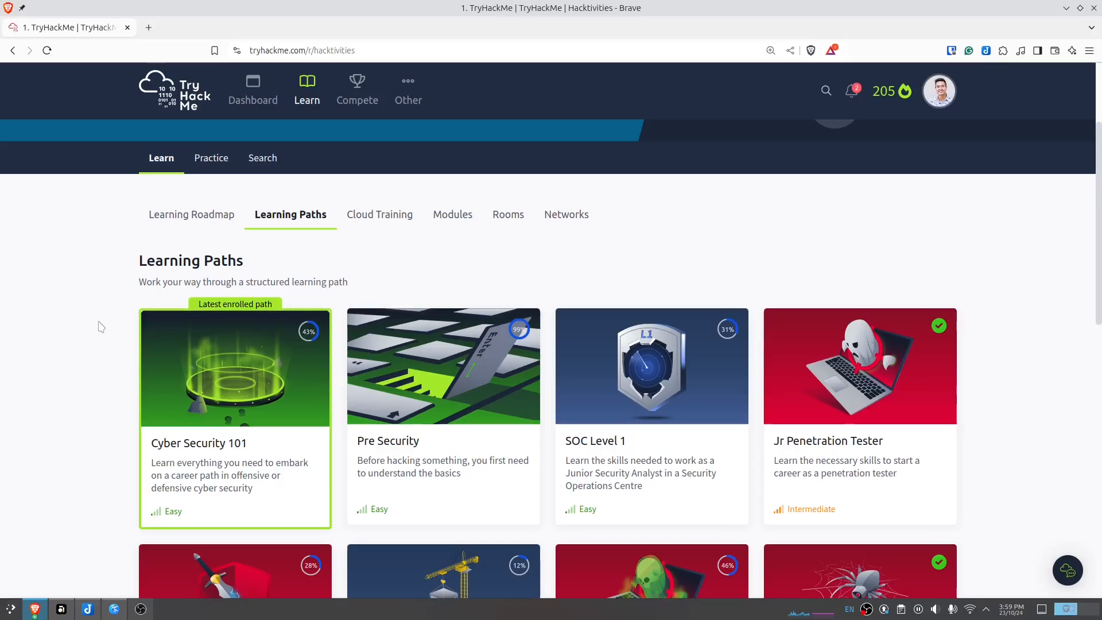
{"action": "scroll", "scroll_direction": "down", "scroll_amount": 3}
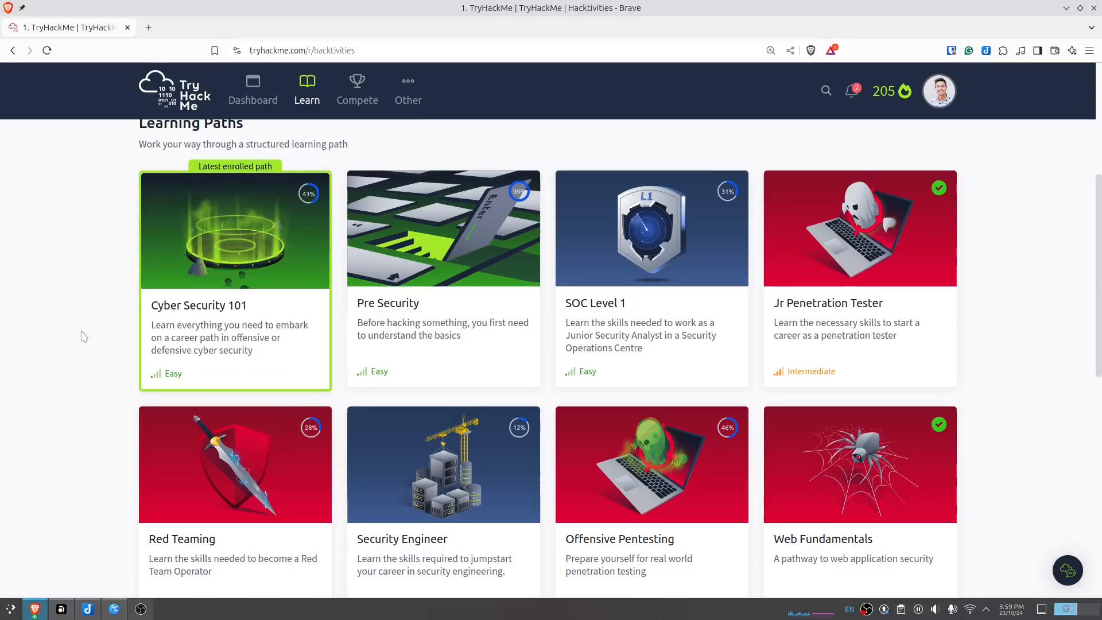
{"action": "mouse_move", "coordinate": [473, 406]}
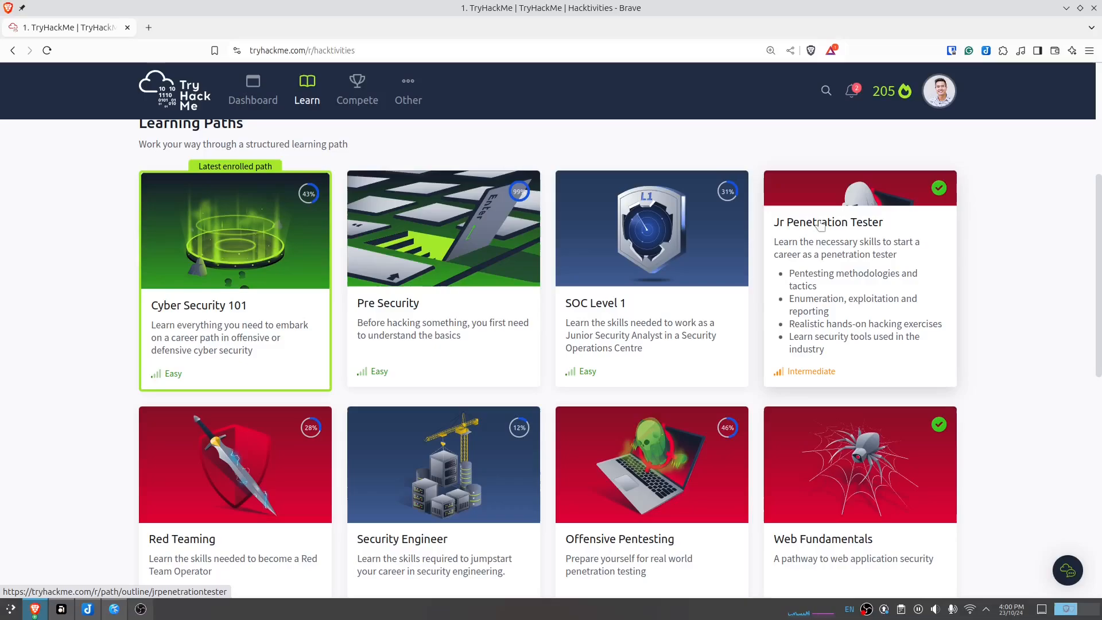
{"action": "scroll", "scroll_direction": "down", "scroll_amount": 3}
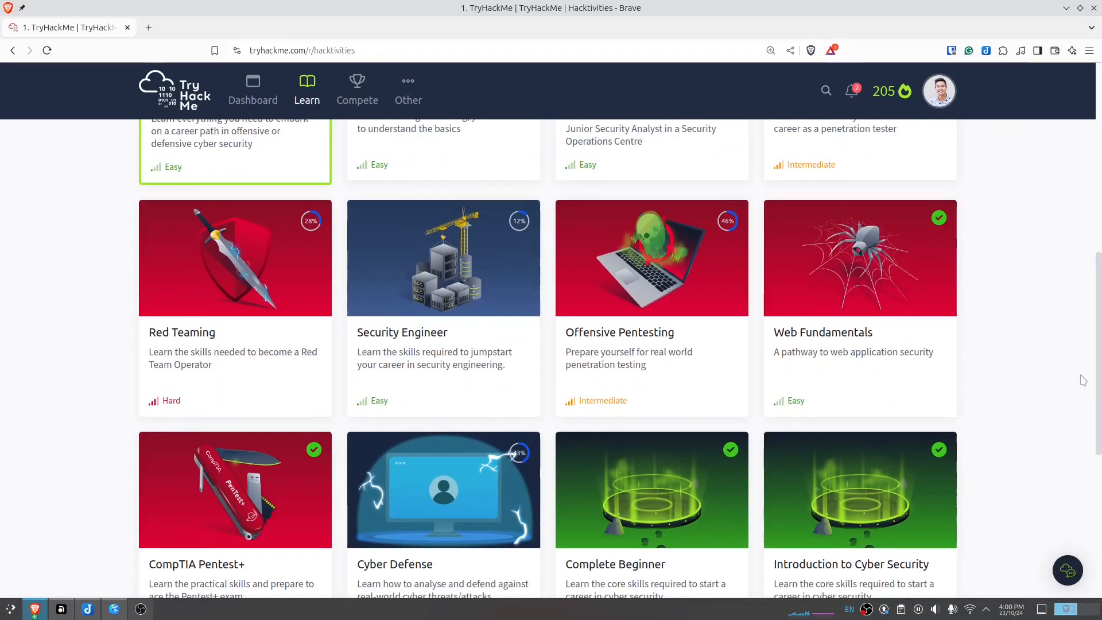
{"action": "scroll", "scroll_direction": "down", "scroll_amount": 3}
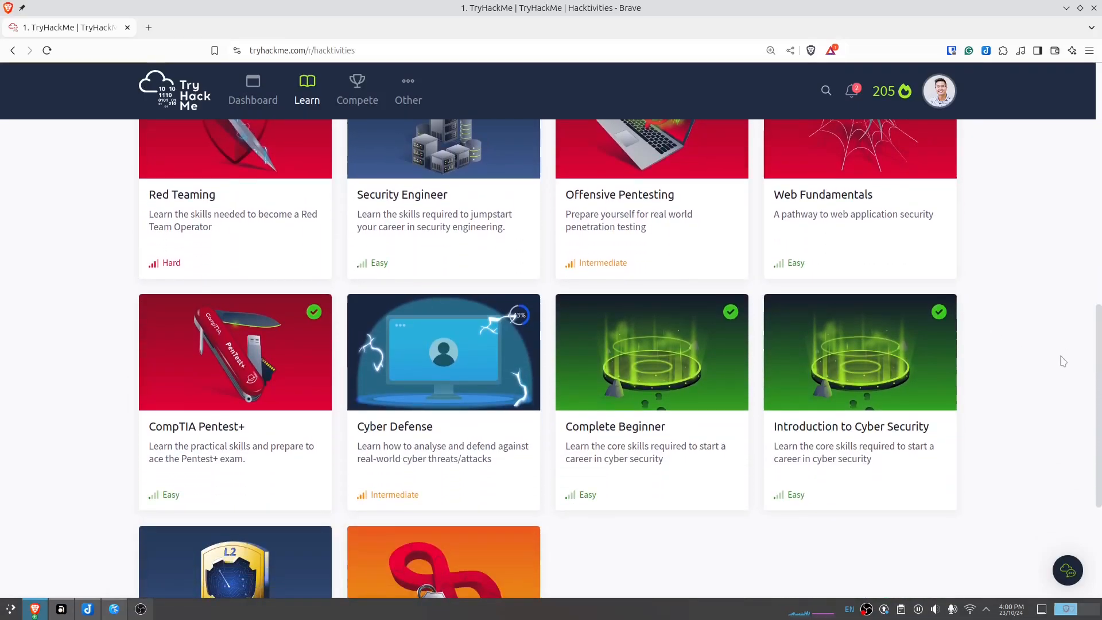
{"action": "scroll", "scroll_direction": "down", "scroll_amount": 3}
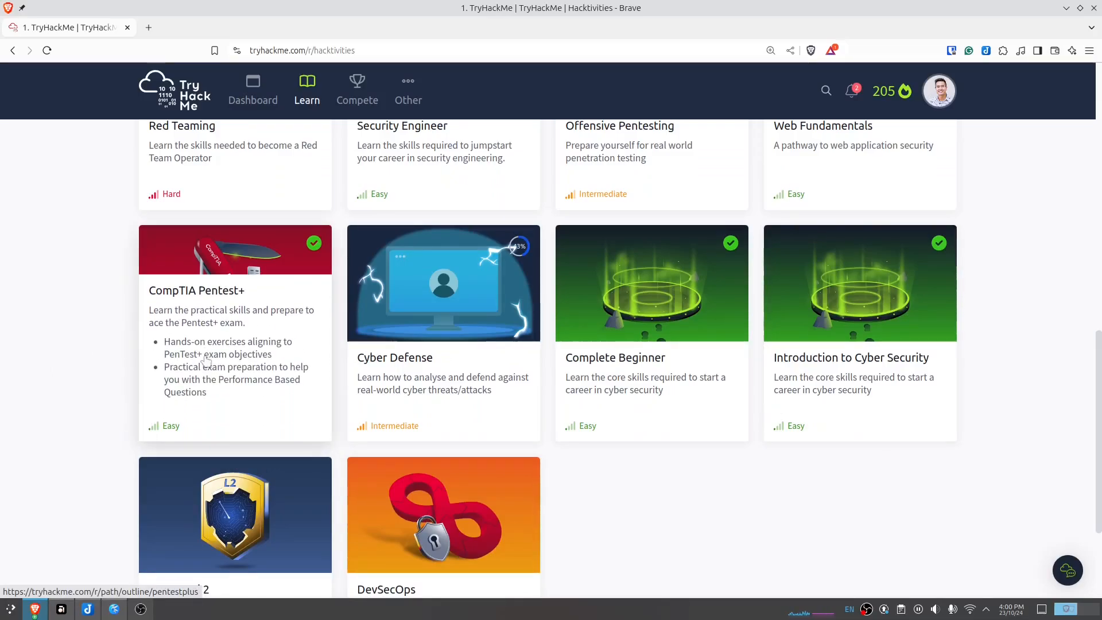
{"action": "mouse_move", "coordinate": [99, 367]}
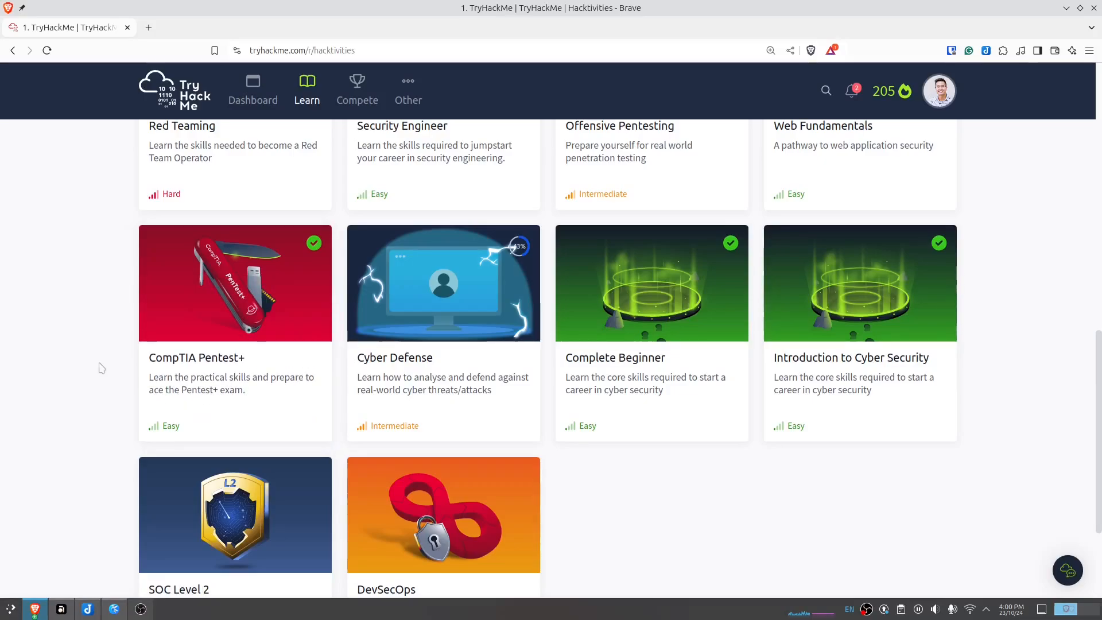
{"action": "scroll", "scroll_direction": "down", "scroll_amount": 3}
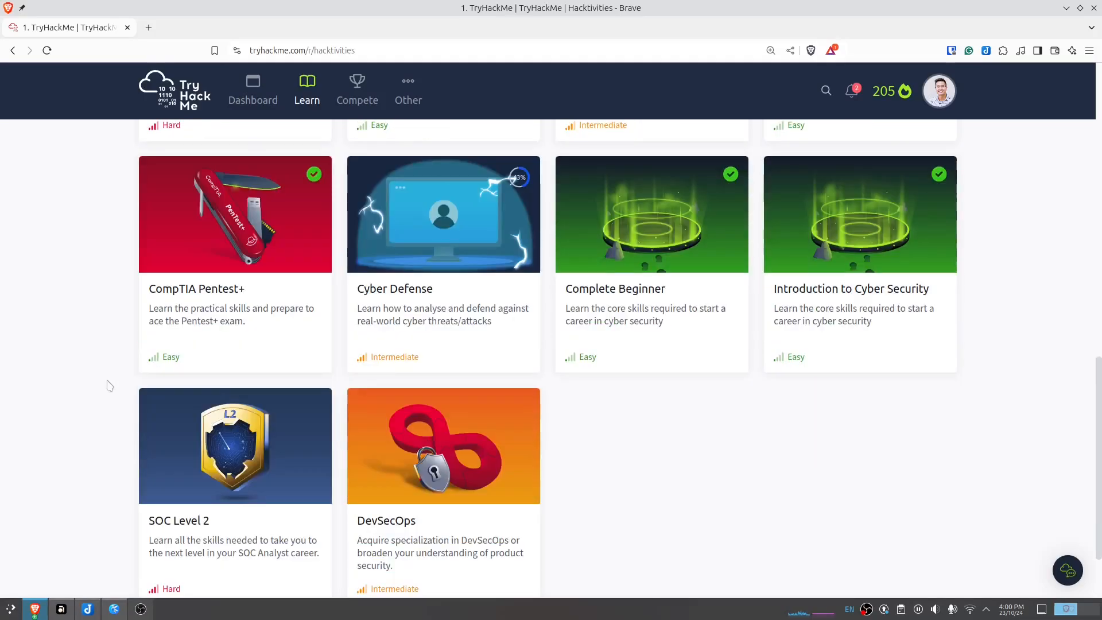
{"action": "scroll", "scroll_direction": "down", "scroll_amount": 3}
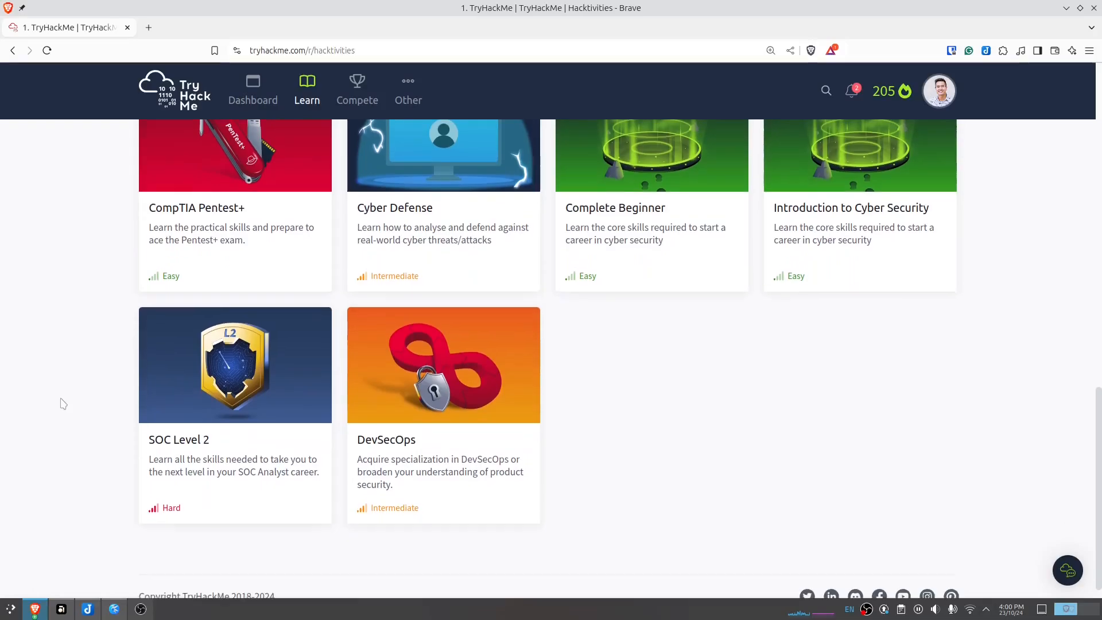
{"action": "scroll", "scroll_direction": "up", "scroll_amount": 3}
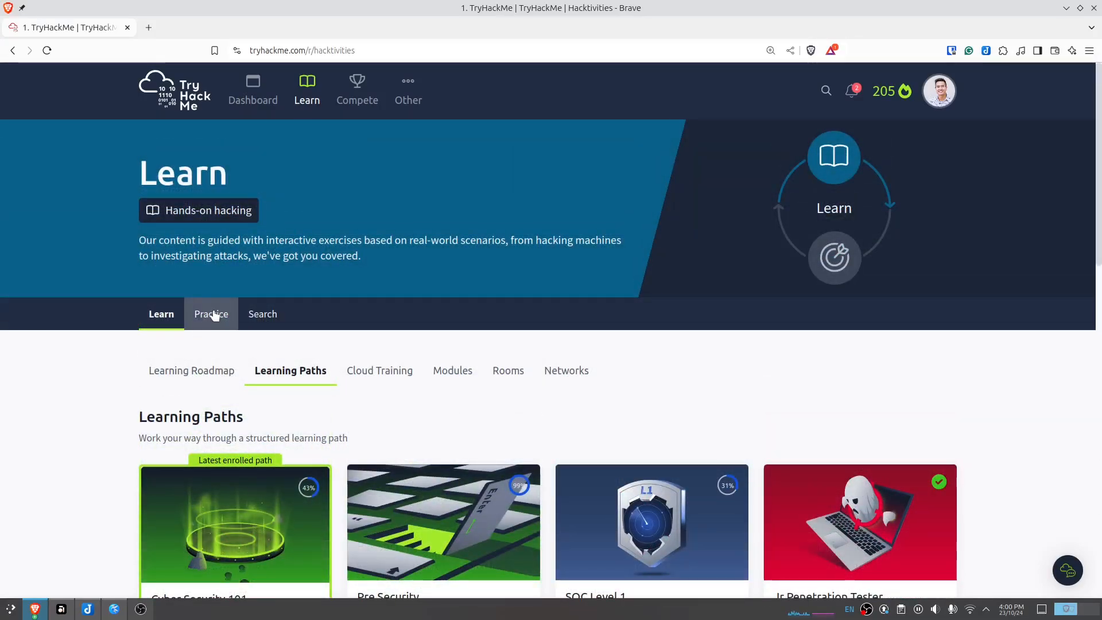
Switch to Practice and scroll through the Based On Your Experience, Featured and Popular rooms.
{"action": "left_click", "coordinate": [211, 314]}
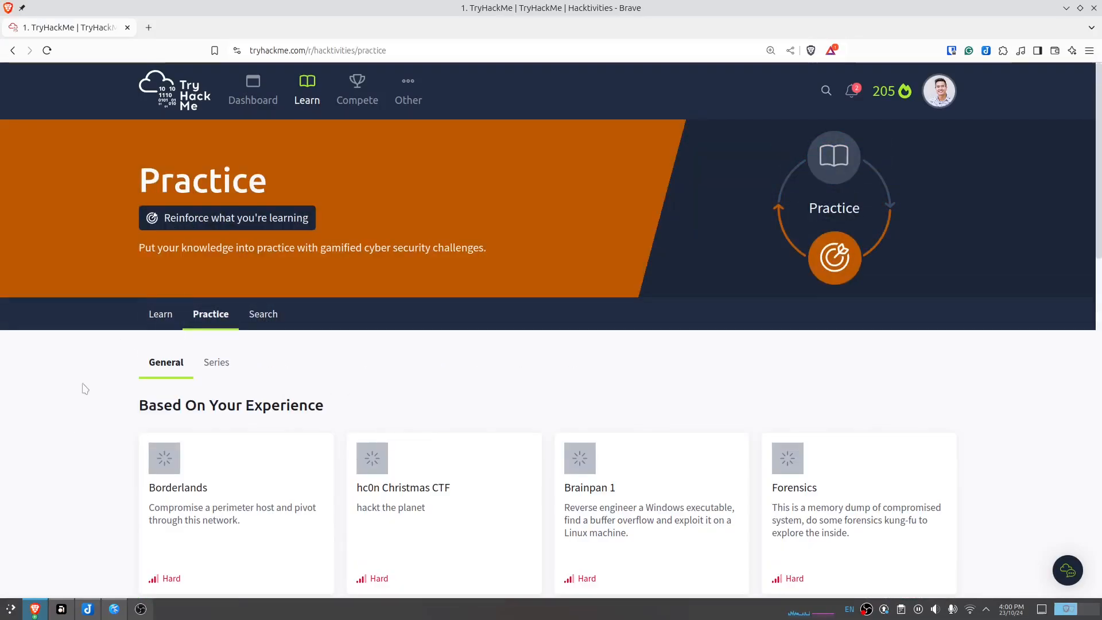
{"action": "scroll", "scroll_direction": "down", "scroll_amount": 3}
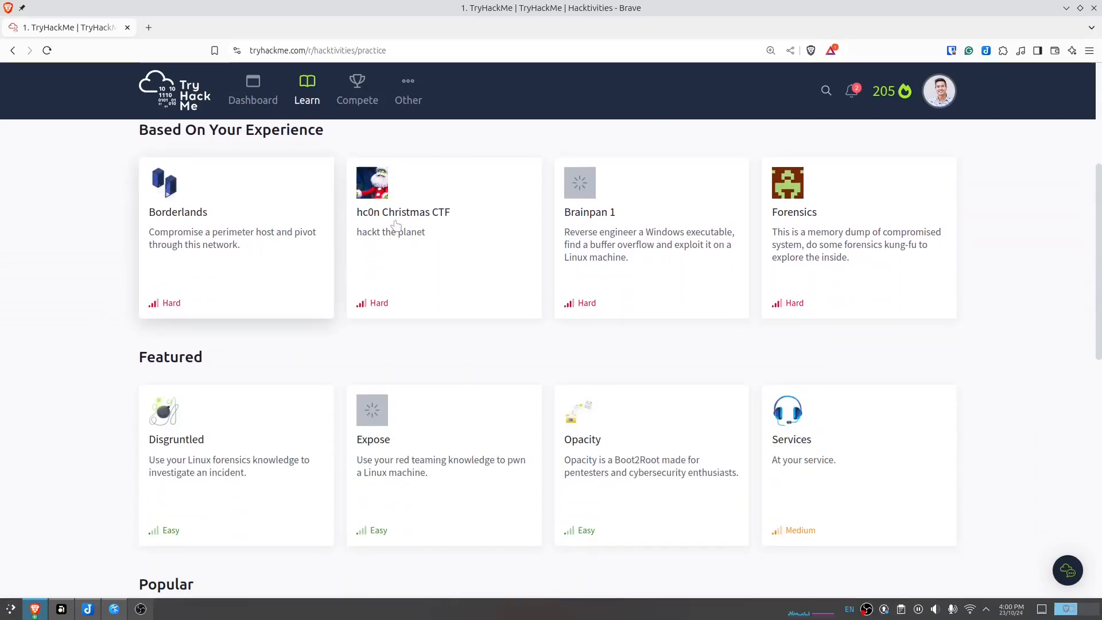
{"action": "mouse_move", "coordinate": [100, 415]}
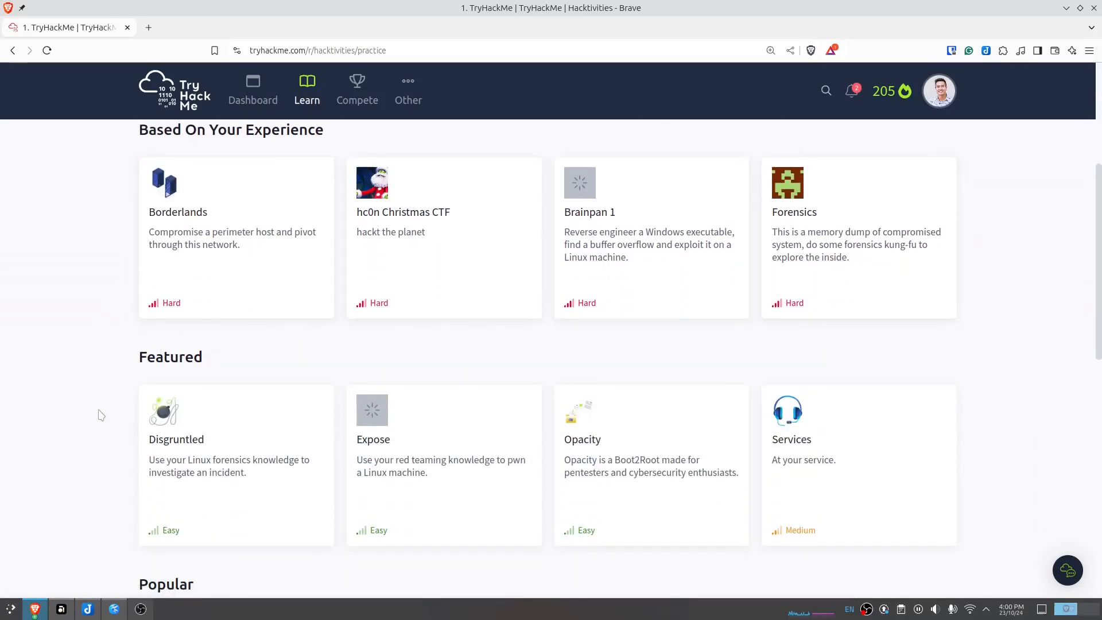
{"action": "scroll", "scroll_direction": "down", "scroll_amount": 3}
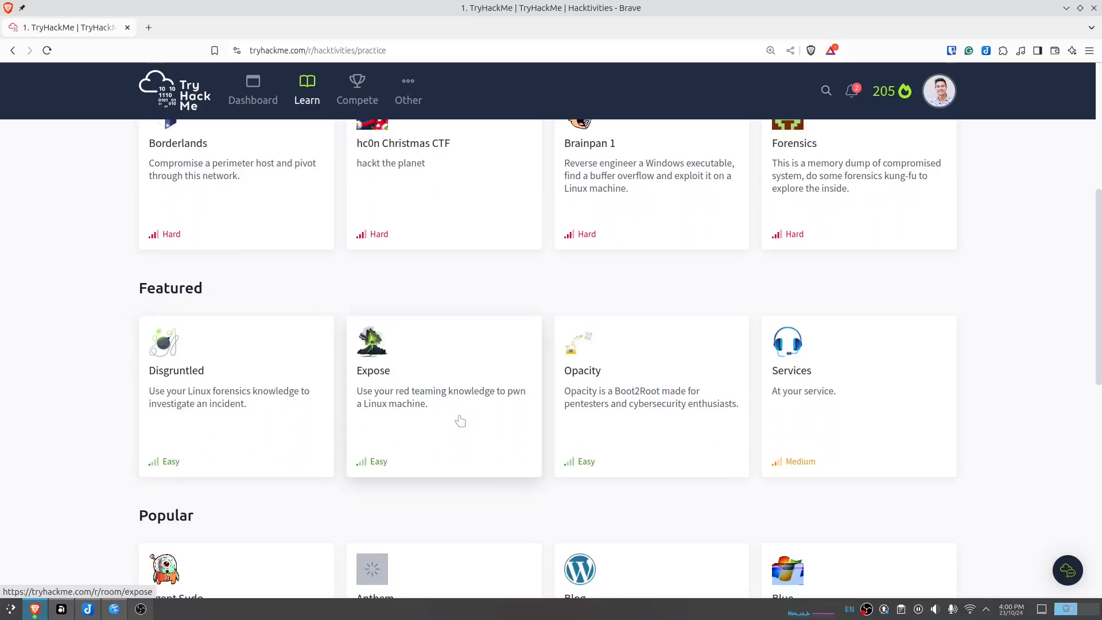
{"action": "scroll", "scroll_direction": "down", "scroll_amount": 3}
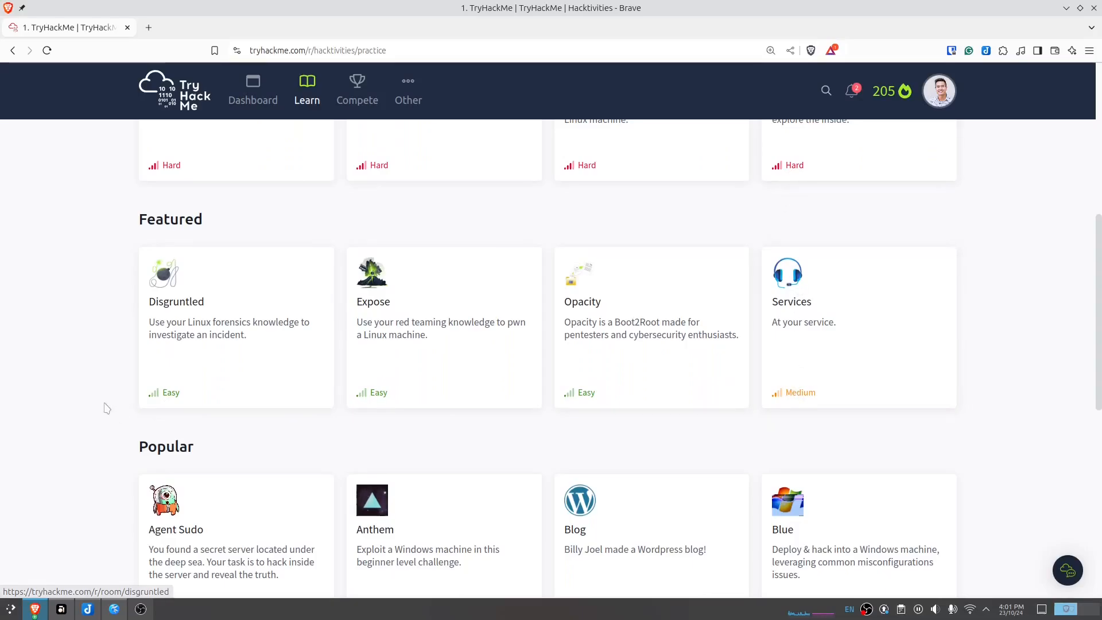
{"action": "scroll", "scroll_direction": "down", "scroll_amount": 3}
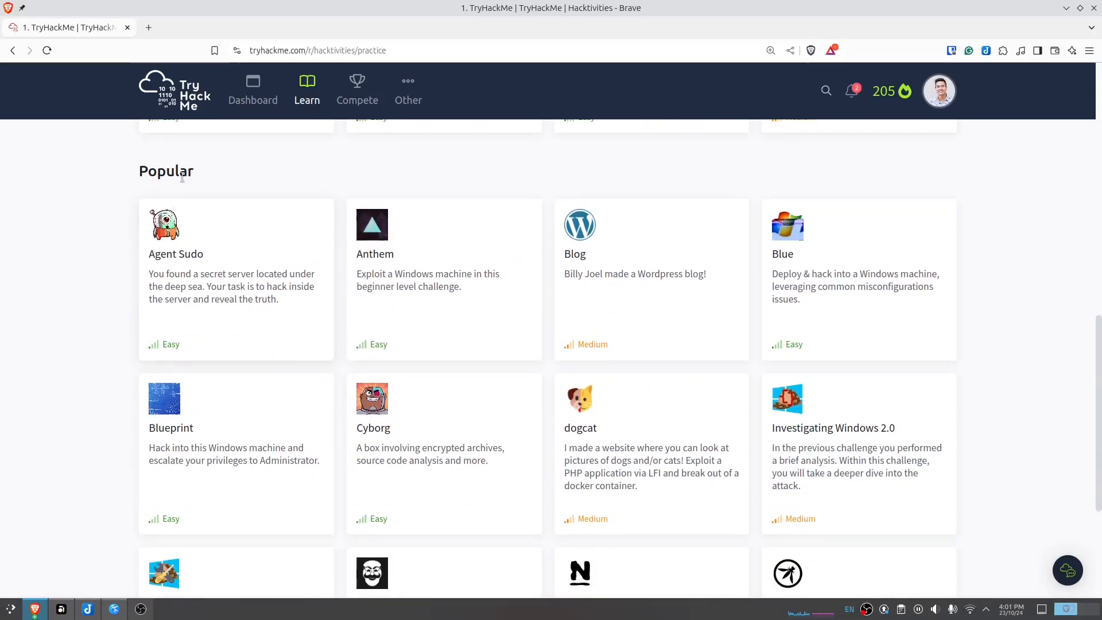
{"action": "mouse_move", "coordinate": [93, 416]}
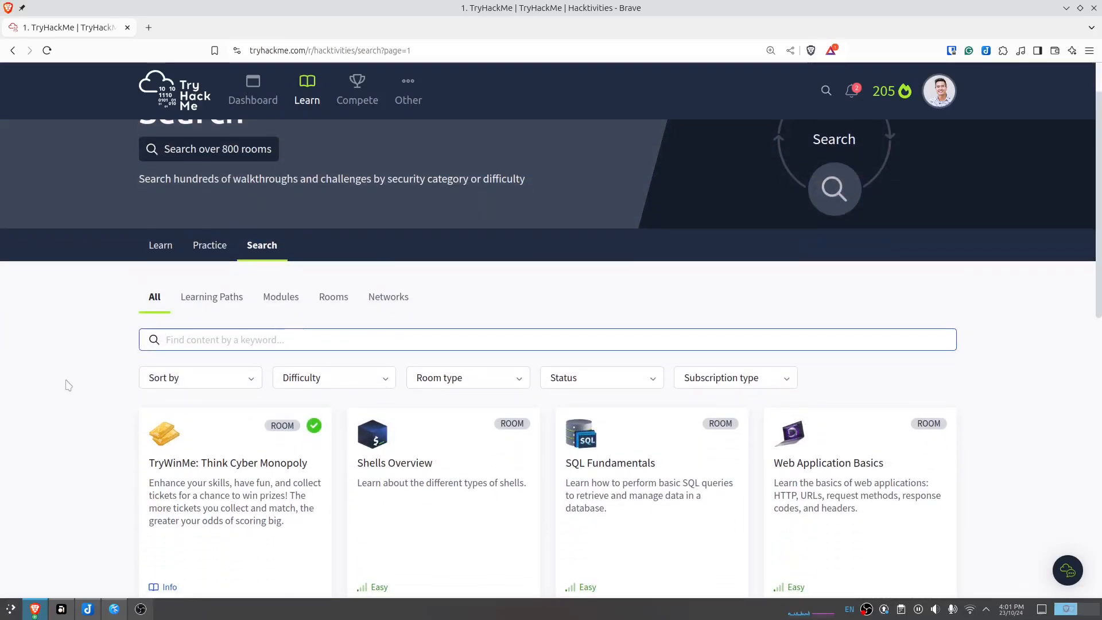
{"action": "mouse_move", "coordinate": [187, 368]}
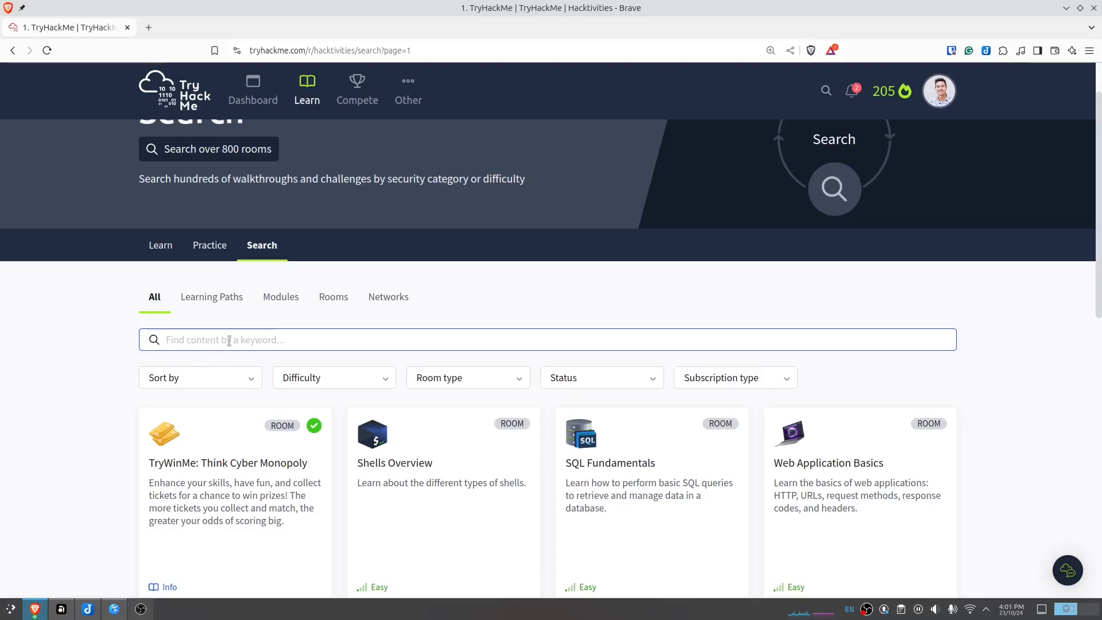
{"action": "mouse_move", "coordinate": [99, 388]}
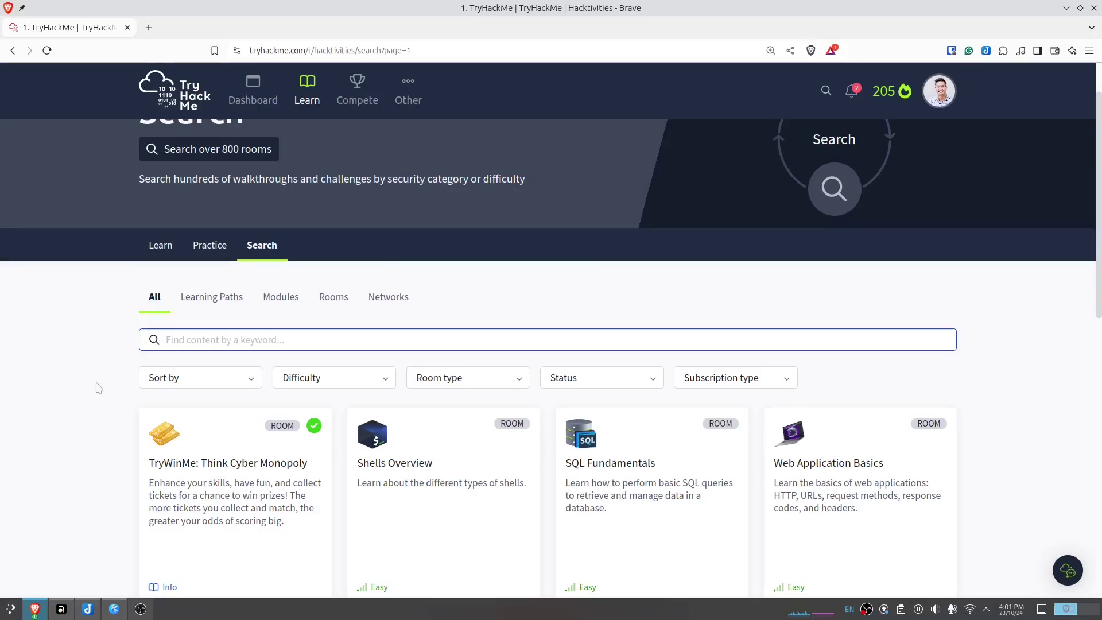
Scroll the Cyber Security 101 path page showing its topics and prerequisites.
{"action": "scroll", "scroll_direction": "down", "scroll_amount": 3}
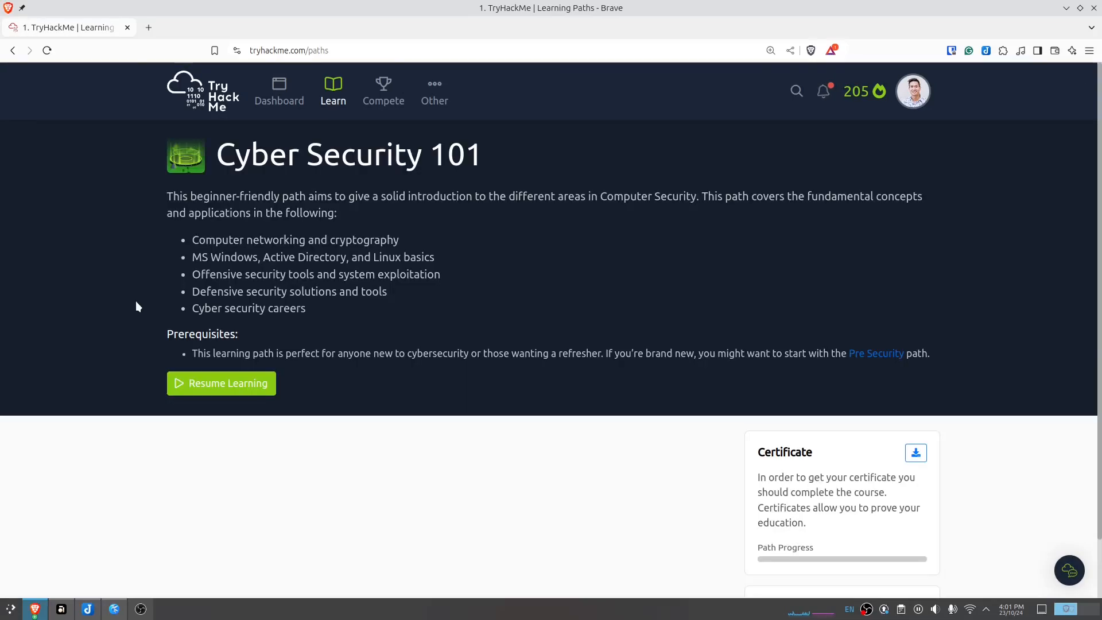
Scroll down the Cyber Security 101 overview of modules and labs.
{"action": "scroll", "scroll_direction": "down", "scroll_amount": 3}
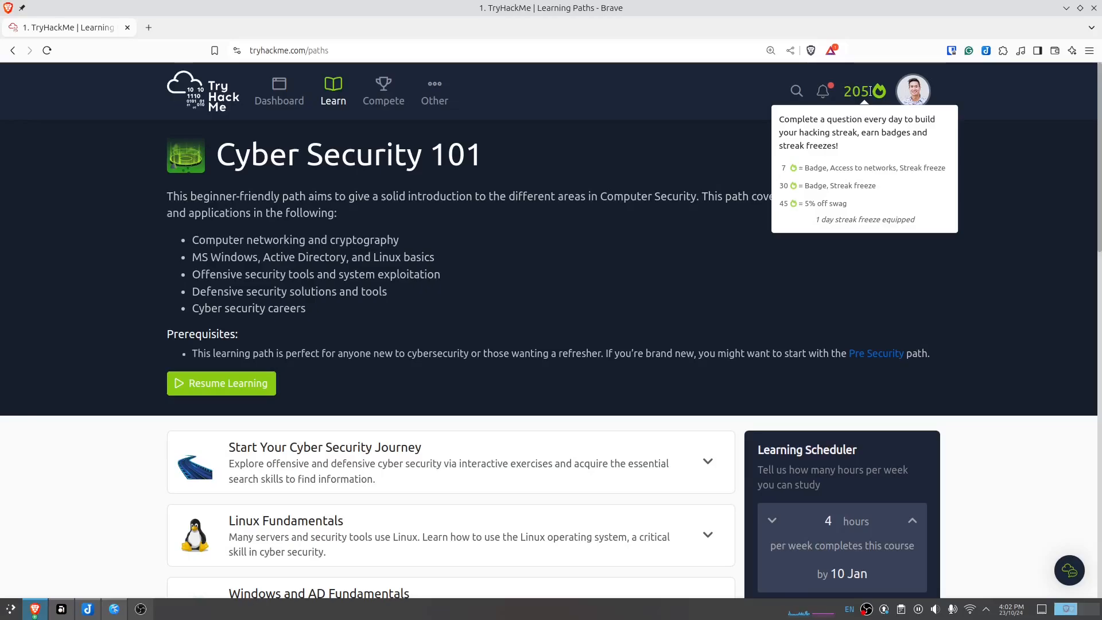
{"action": "mouse_move", "coordinate": [680, 155]}
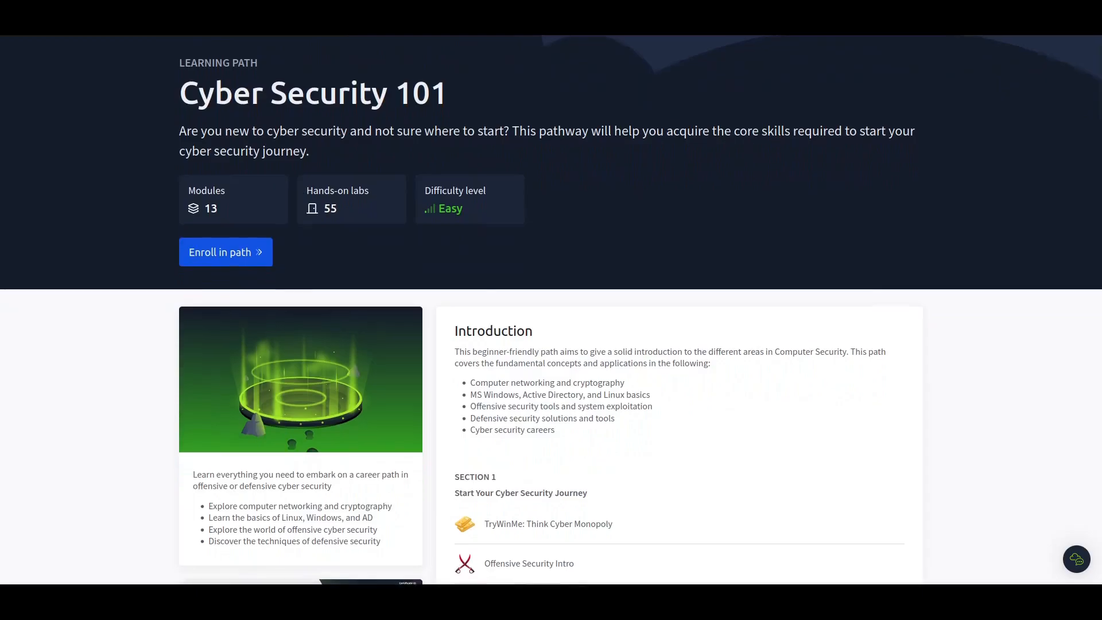
Scroll the Cyber Security 101 syllabus through Sections 1 to 5, including Networking.
{"action": "scroll", "scroll_direction": "down", "scroll_amount": 3}
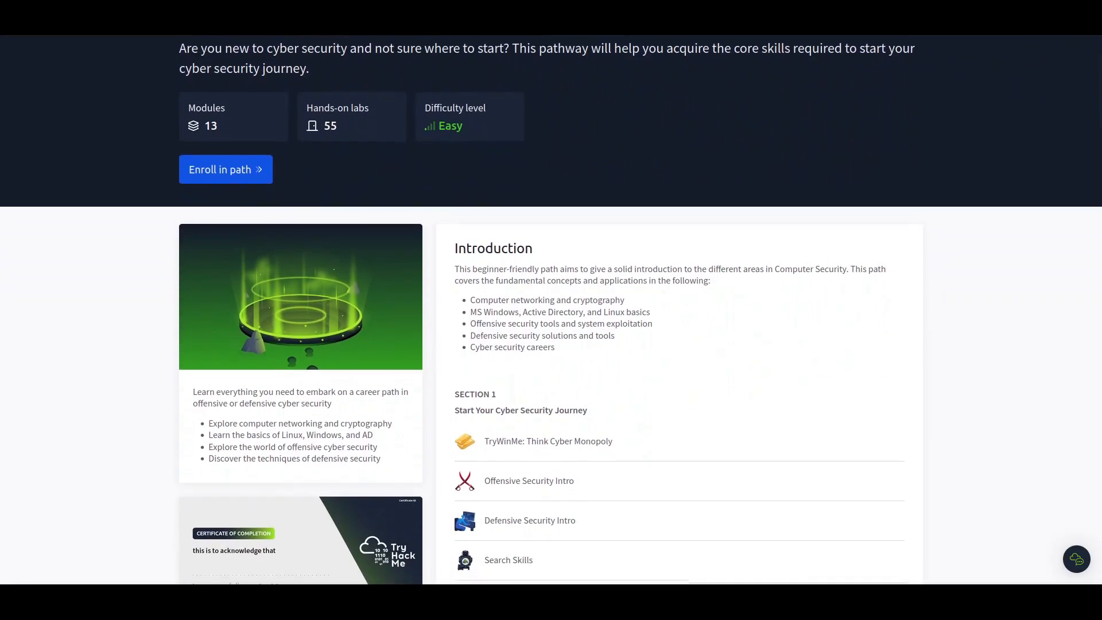
{"action": "scroll", "scroll_direction": "down", "scroll_amount": 3}
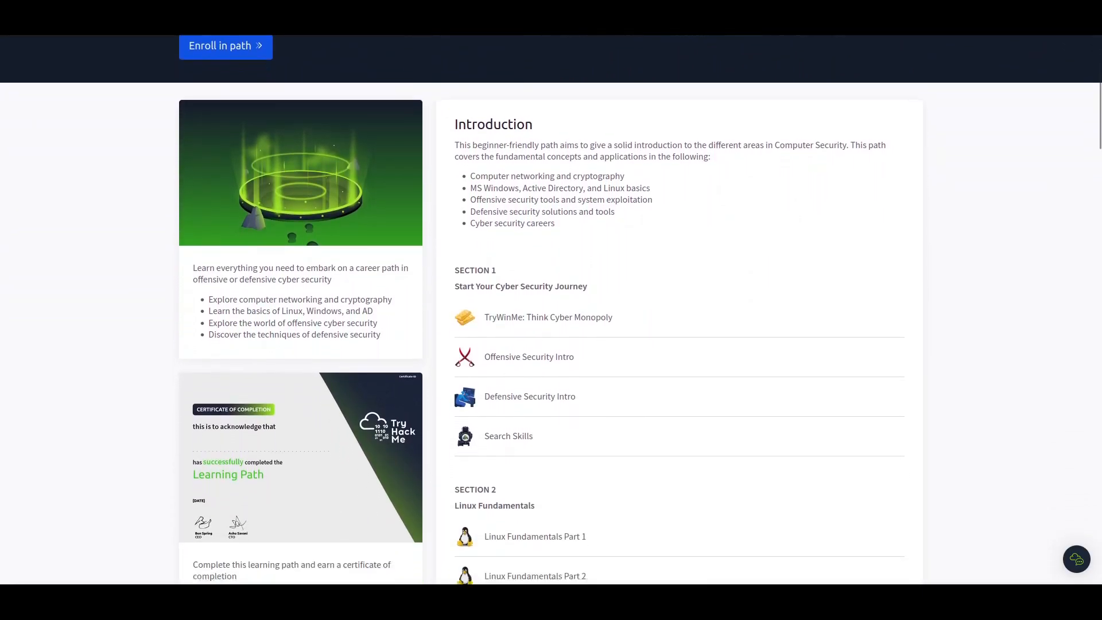
{"action": "scroll", "scroll_direction": "down", "scroll_amount": 3}
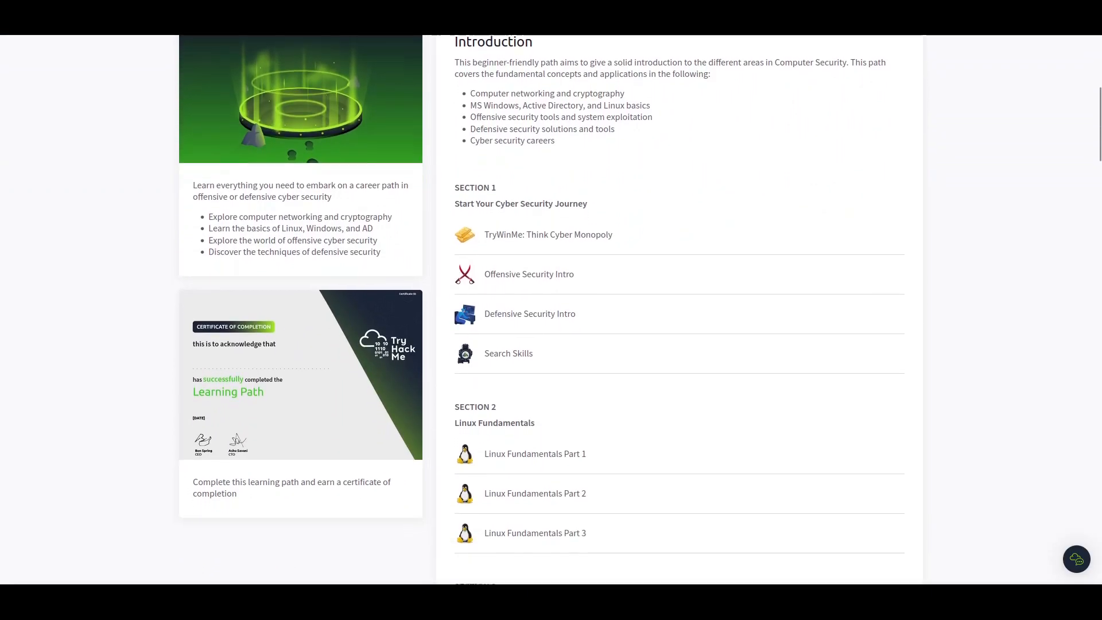
{"action": "scroll", "scroll_direction": "down", "scroll_amount": 3}
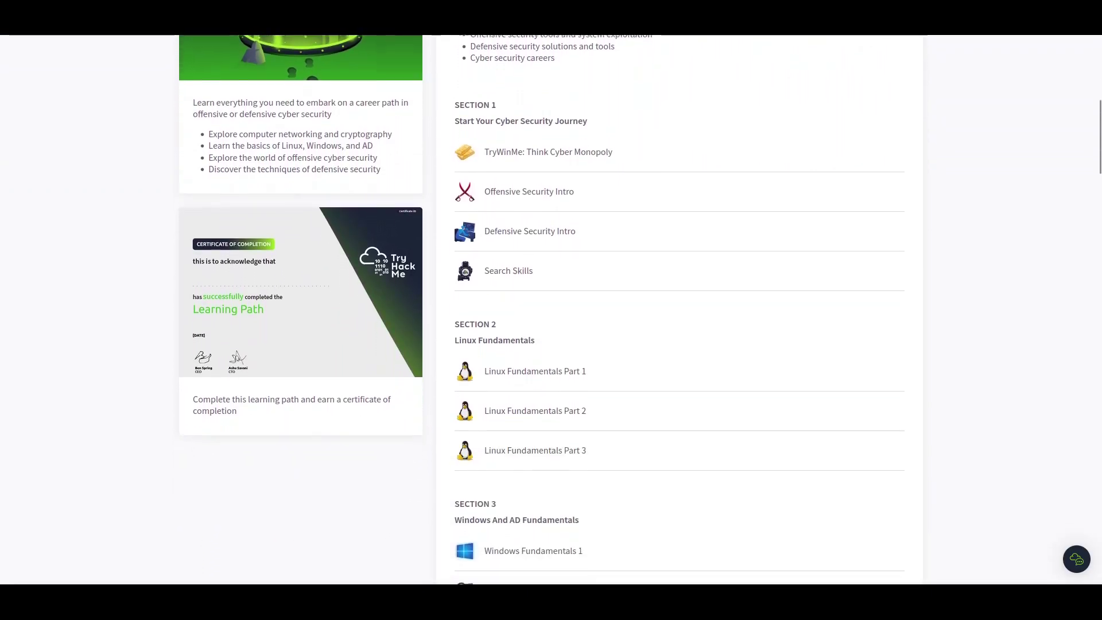
{"action": "scroll", "scroll_direction": "down", "scroll_amount": 3}
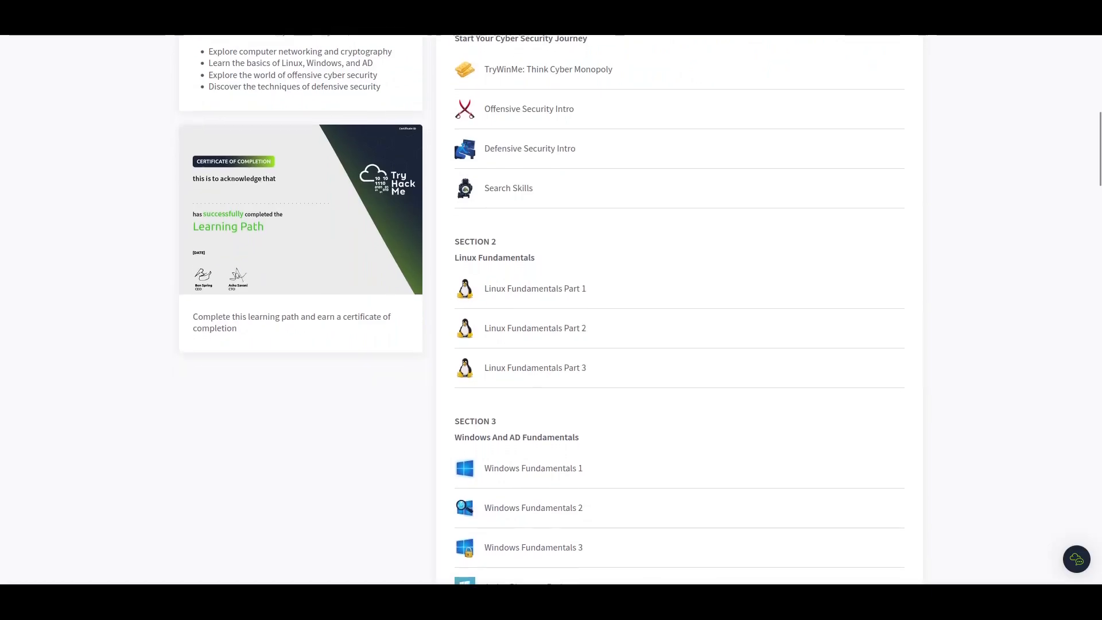
{"action": "scroll", "scroll_direction": "down", "scroll_amount": 3}
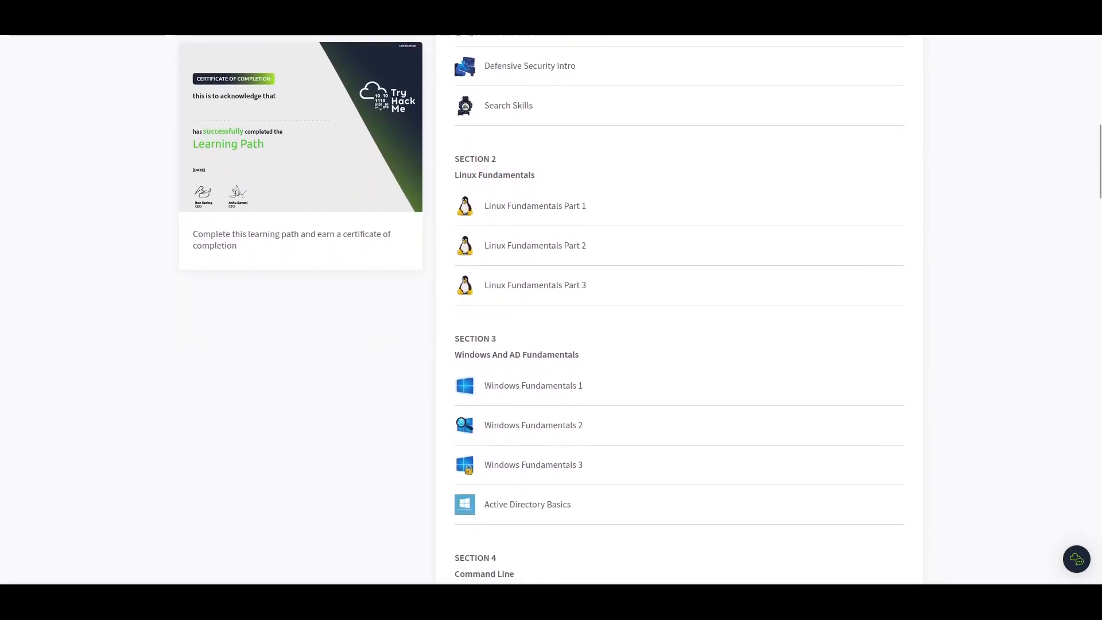
{"action": "scroll", "scroll_direction": "down", "scroll_amount": 3}
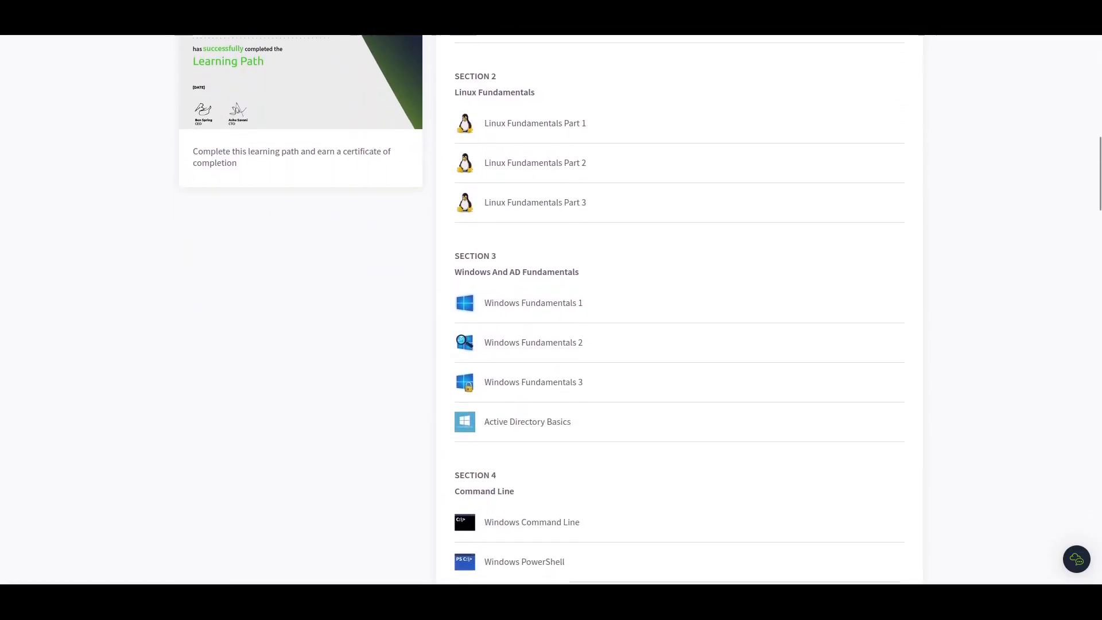
{"action": "scroll", "scroll_direction": "down", "scroll_amount": 3}
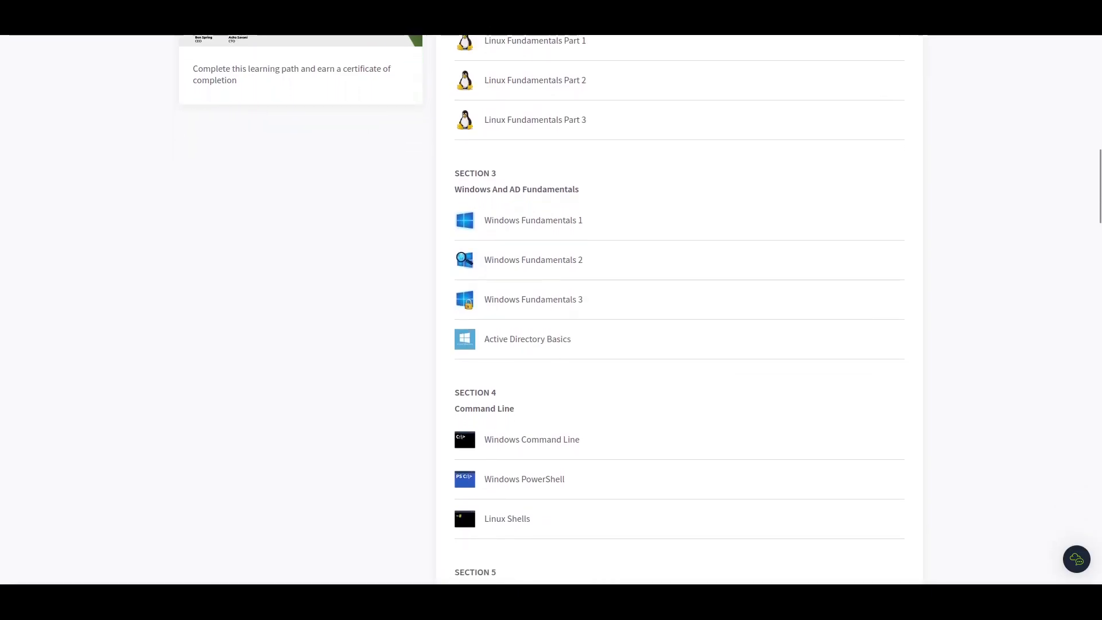
{"action": "scroll", "scroll_direction": "down", "scroll_amount": 3}
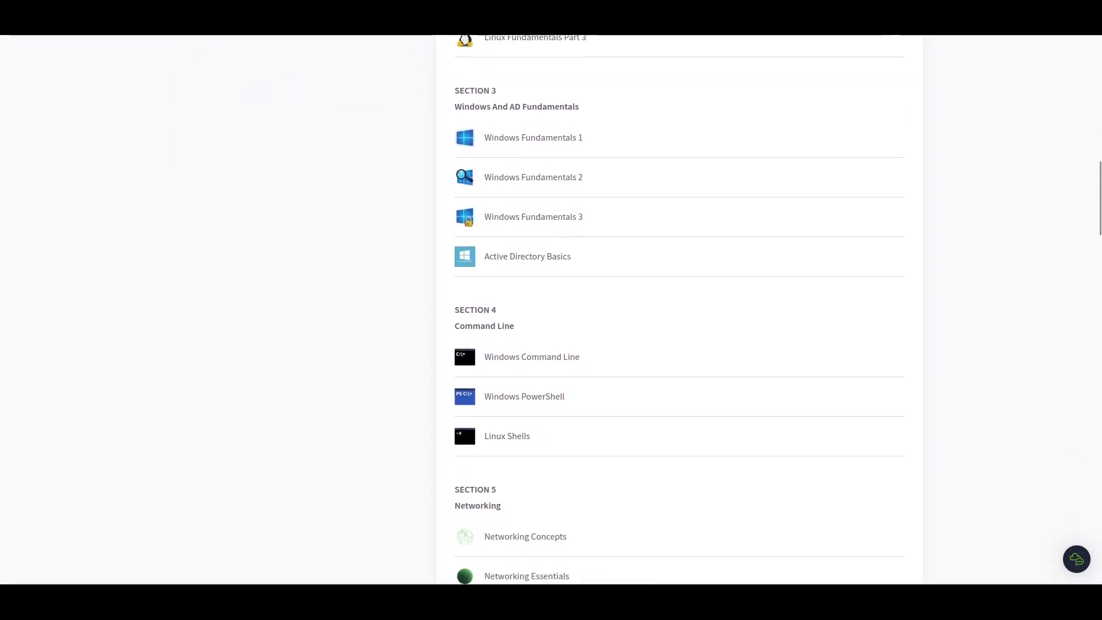
{"action": "scroll", "scroll_direction": "down", "scroll_amount": 3}
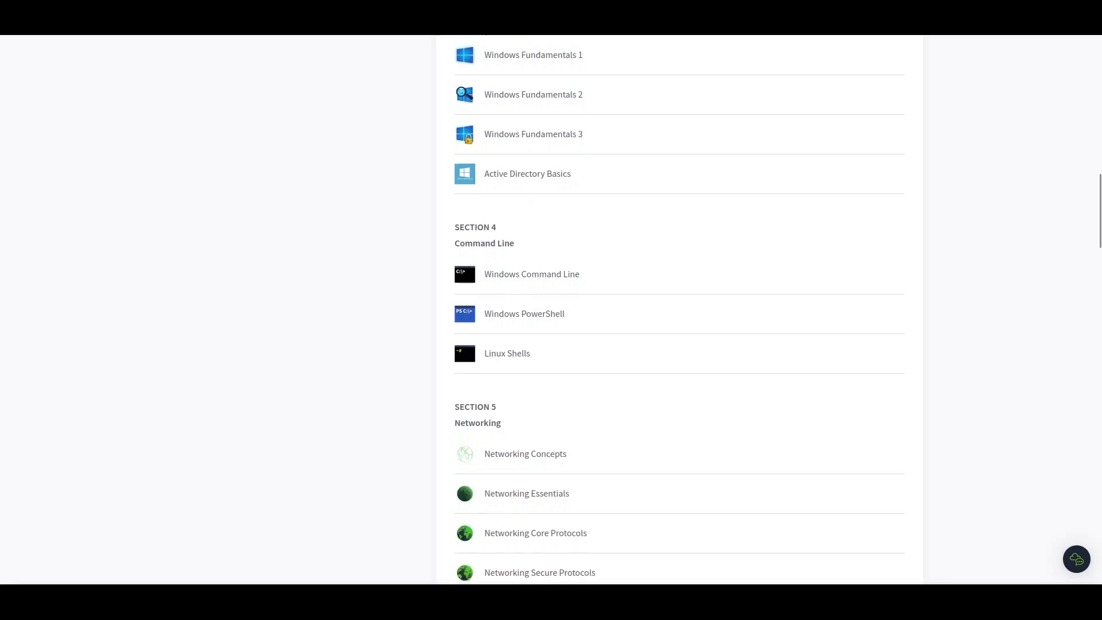
{"action": "scroll", "scroll_direction": "down", "scroll_amount": 3}
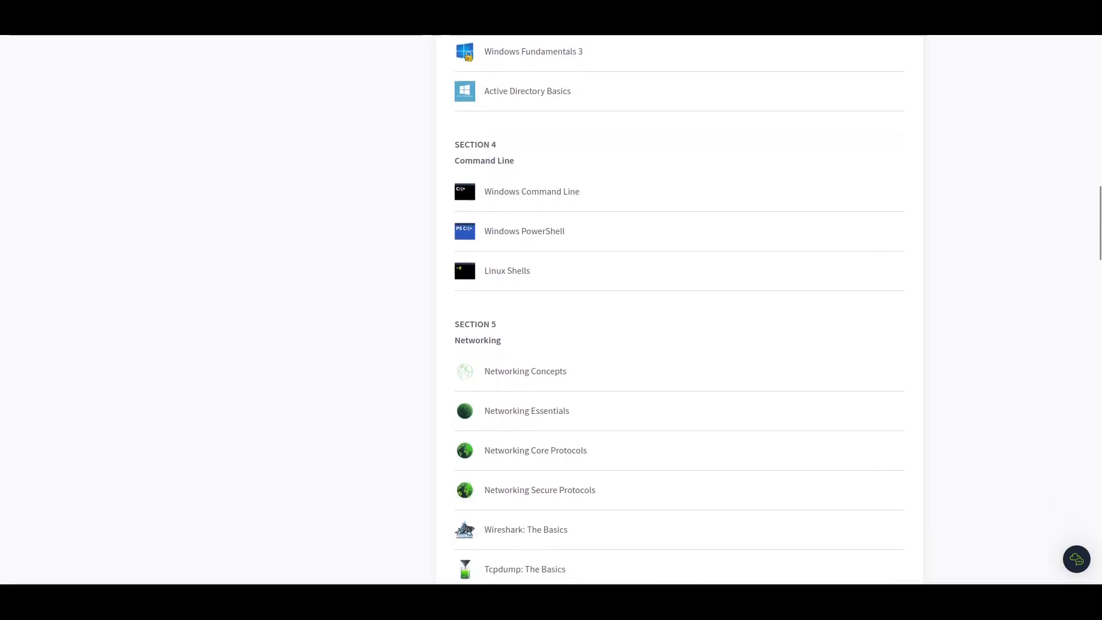
{"action": "scroll", "scroll_direction": "down", "scroll_amount": 3}
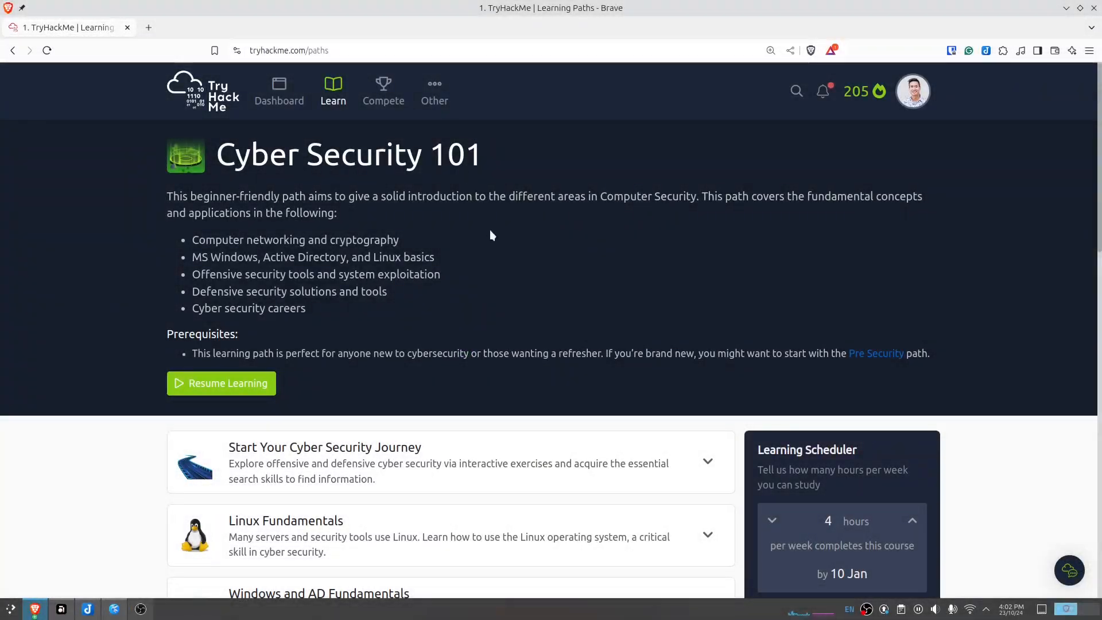
{"action": "mouse_move", "coordinate": [571, 262]}
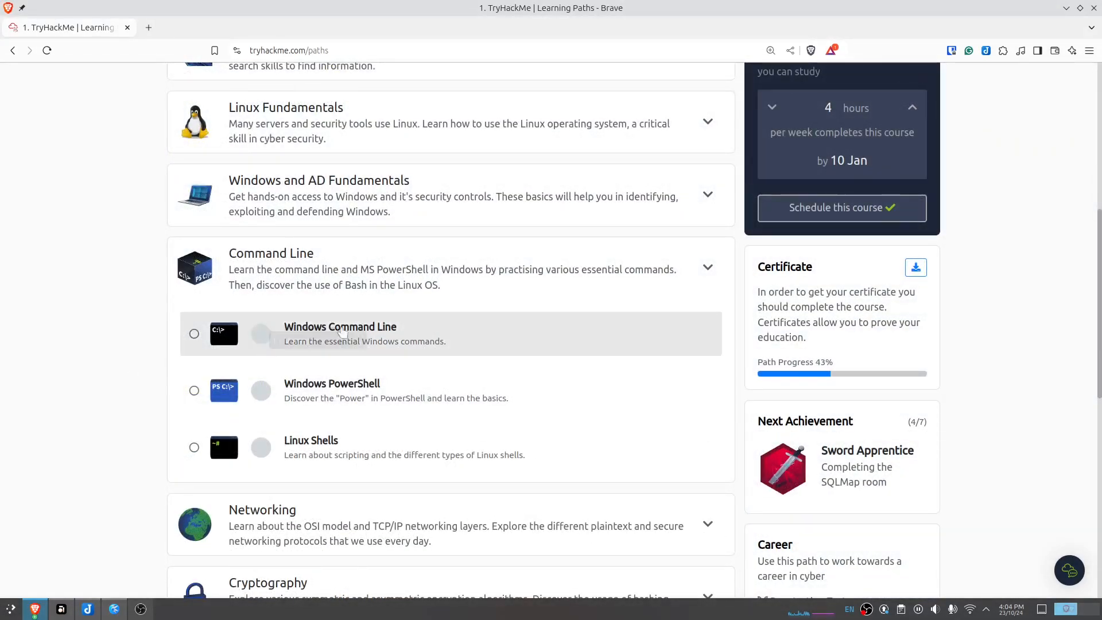
Collapse Command Line and scroll down to Defensive Security Tooling and Build Your Cyber Security Career.
{"action": "left_click", "coordinate": [707, 266]}
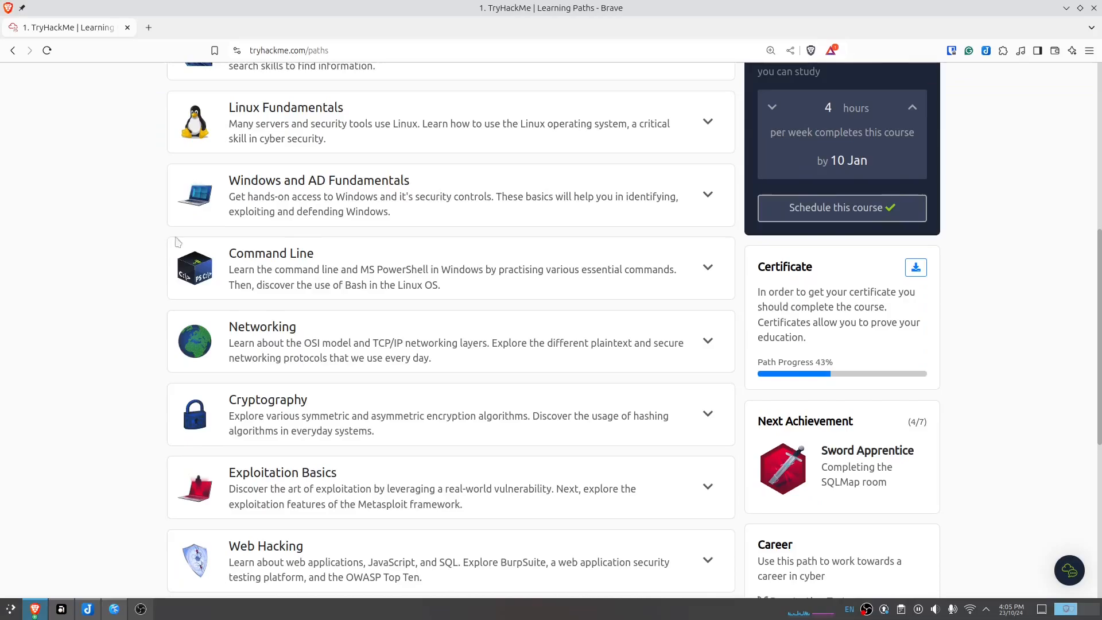
{"action": "scroll", "scroll_direction": "down", "scroll_amount": 3}
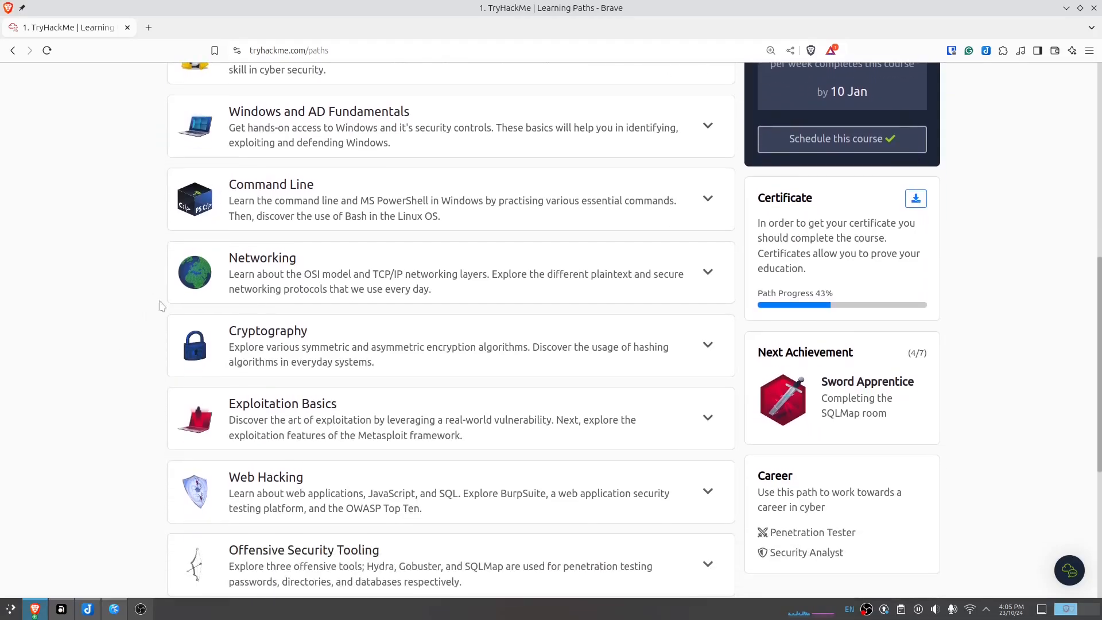
{"action": "mouse_move", "coordinate": [98, 380]}
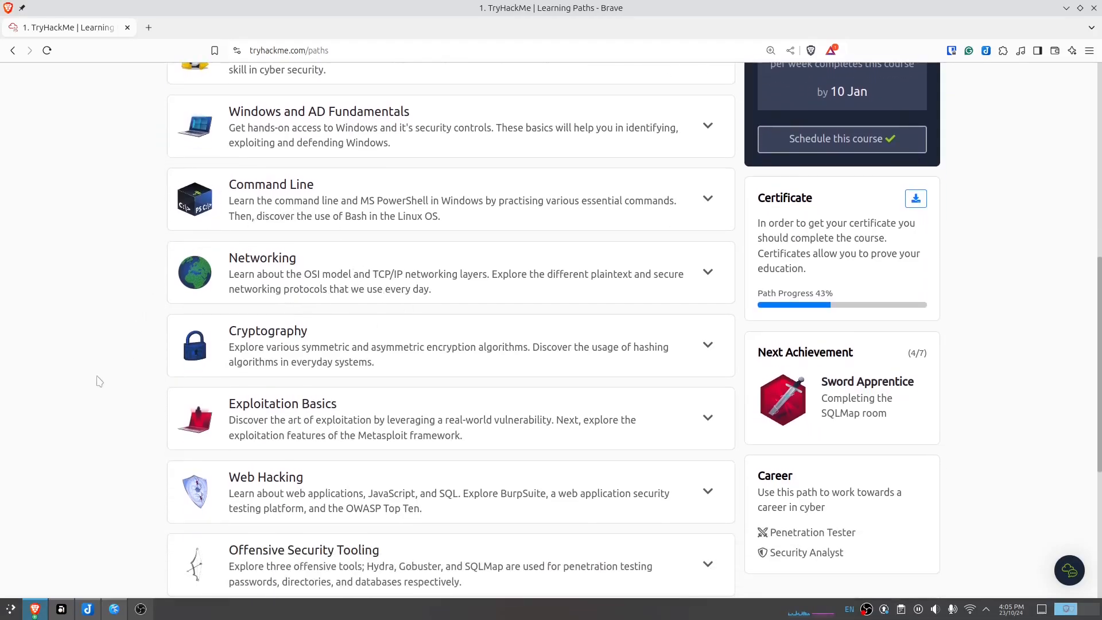
{"action": "scroll", "scroll_direction": "down", "scroll_amount": 3}
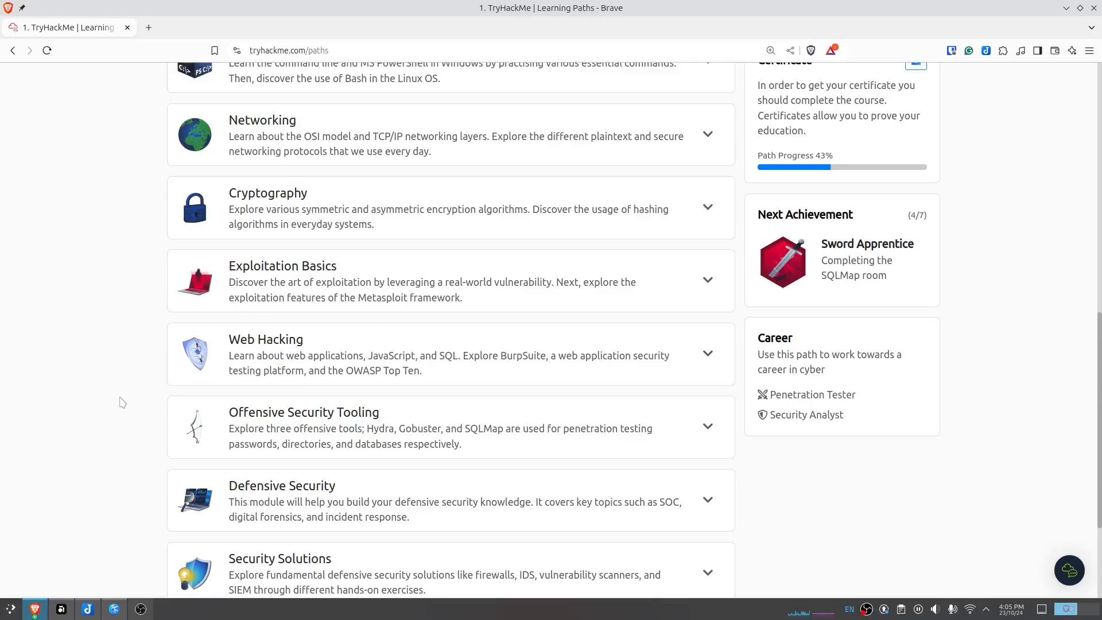
{"action": "scroll", "scroll_direction": "down", "scroll_amount": 3}
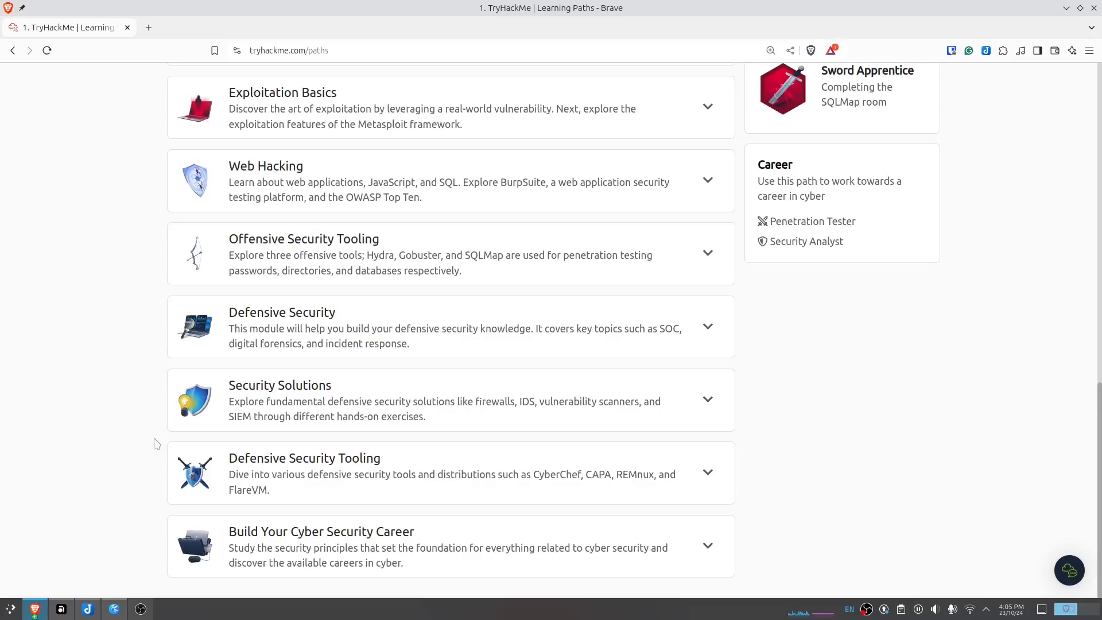
{"action": "mouse_move", "coordinate": [146, 444]}
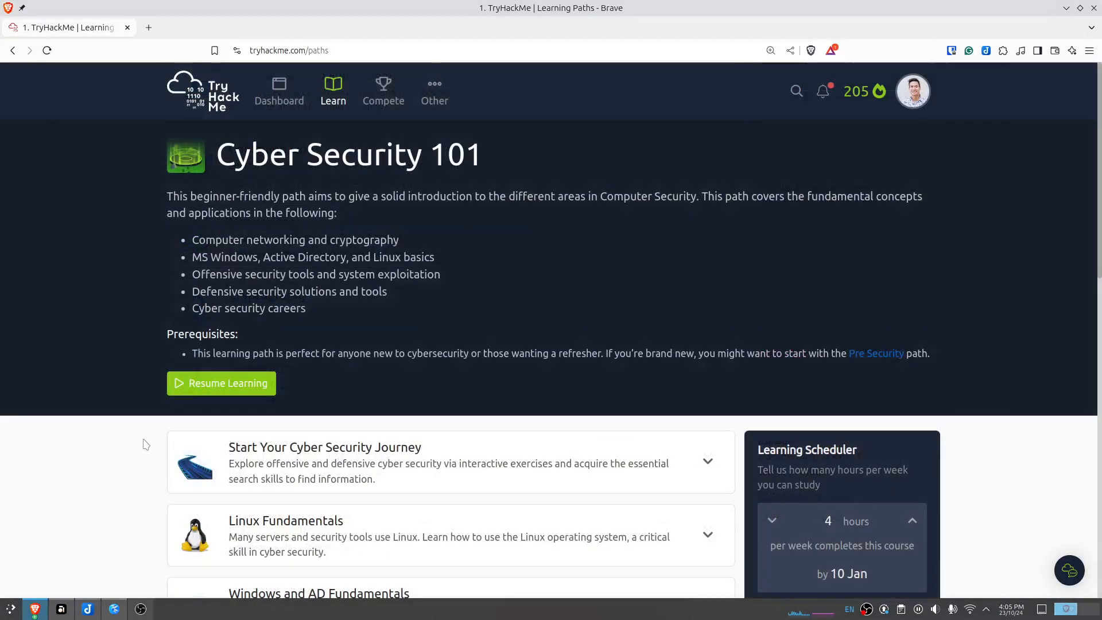
{"action": "mouse_move", "coordinate": [398, 382]}
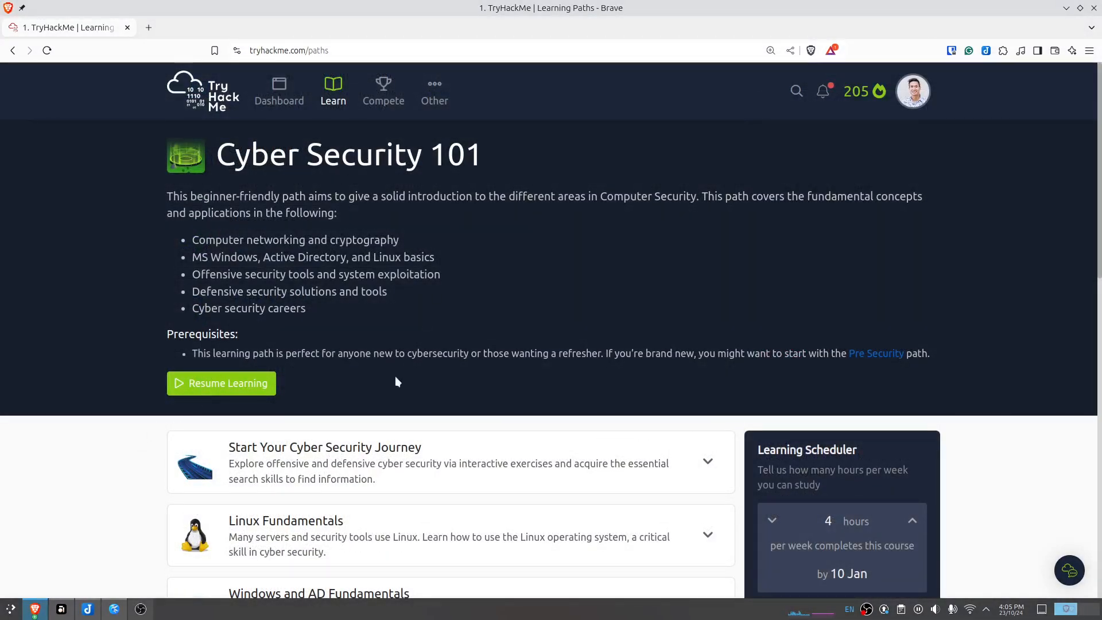
{"action": "mouse_move", "coordinate": [455, 481]}
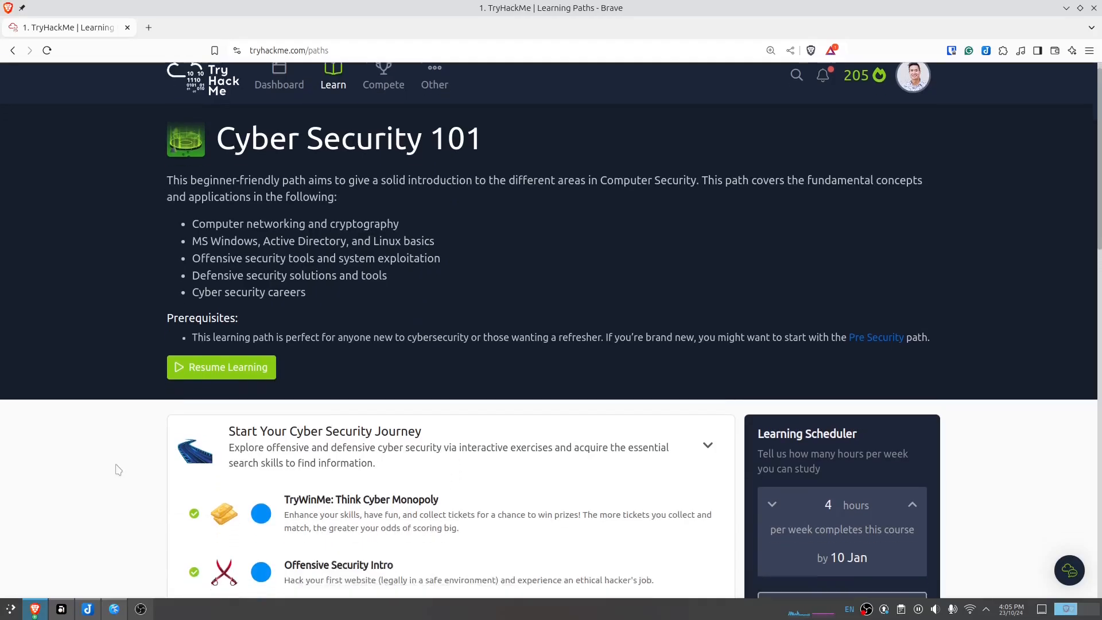
Collapse Start Your Cyber Security Journey and expand the Linux Fundamentals room list.
{"action": "scroll", "scroll_direction": "down", "scroll_amount": 3}
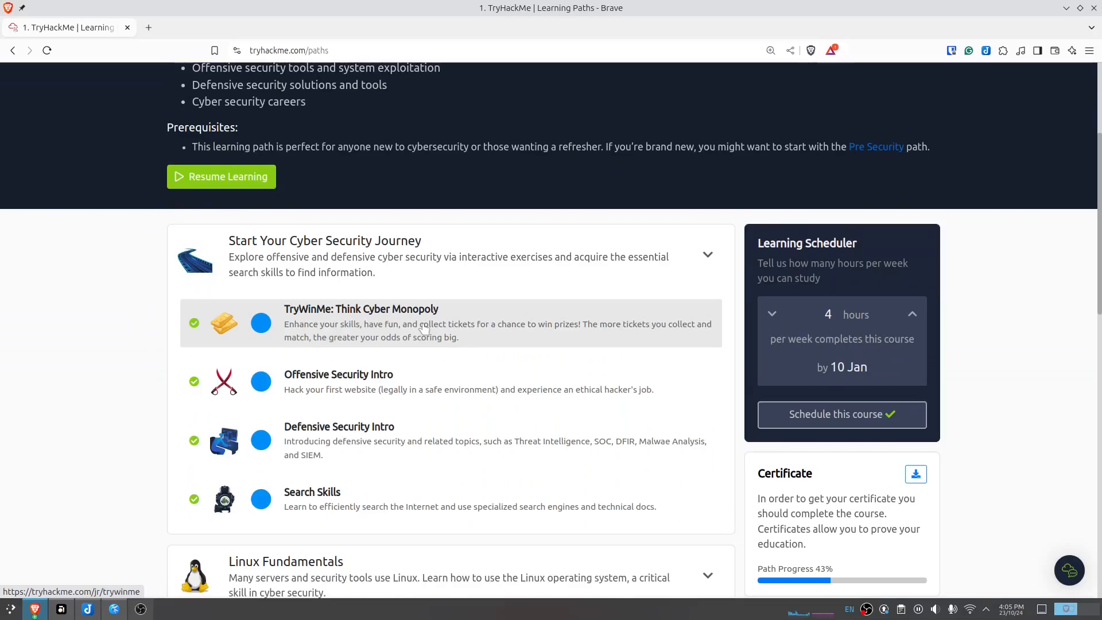
{"action": "mouse_move", "coordinate": [437, 342]}
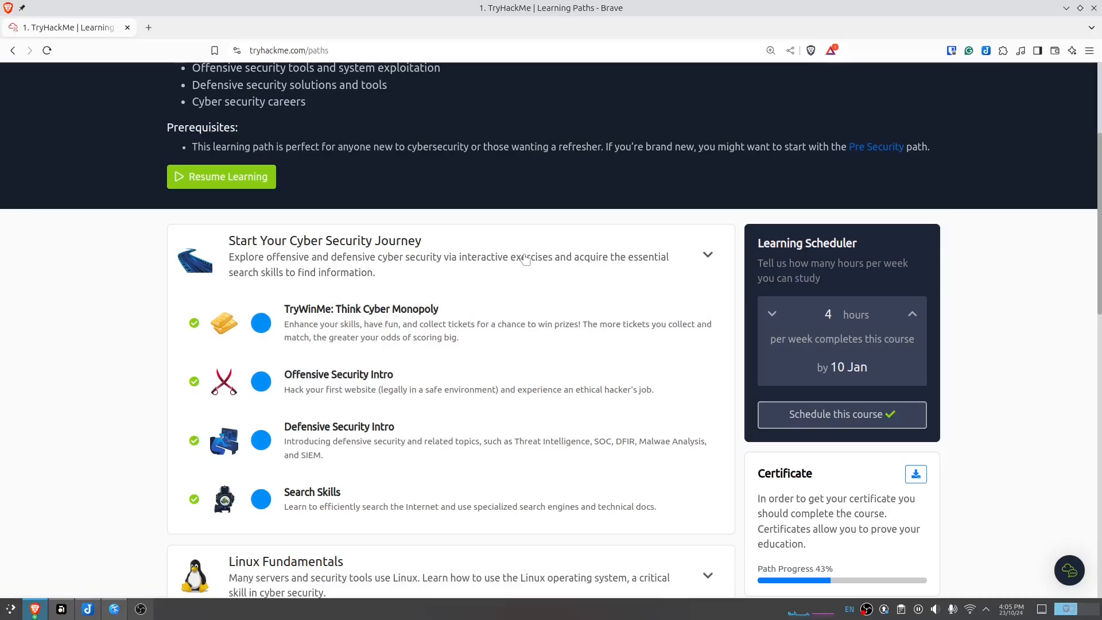
{"action": "mouse_move", "coordinate": [375, 277]}
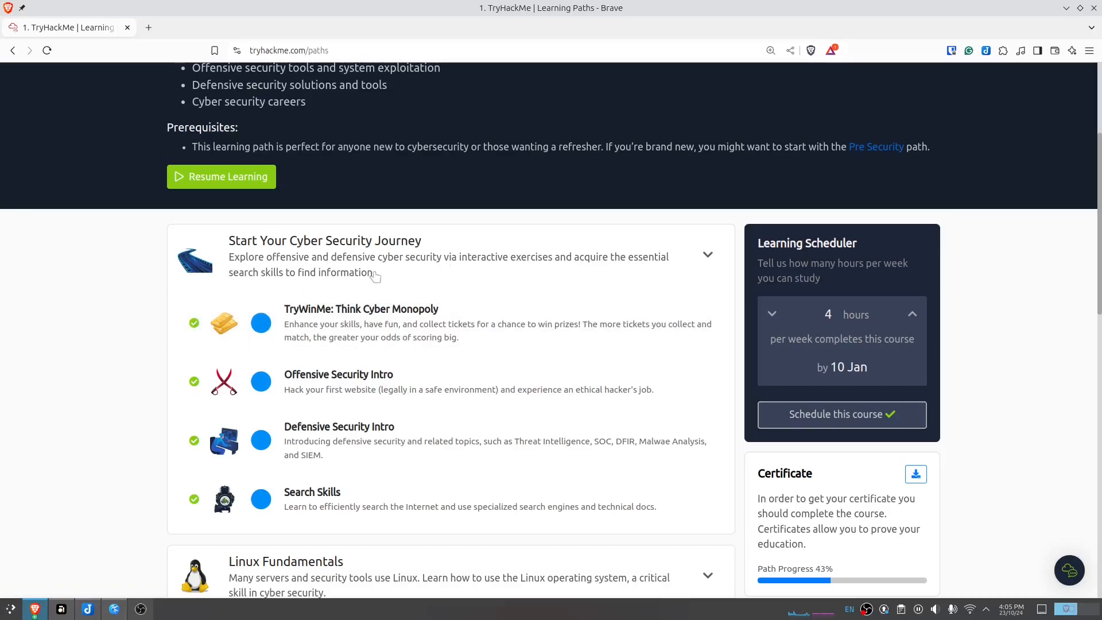
{"action": "left_click", "coordinate": [708, 254]}
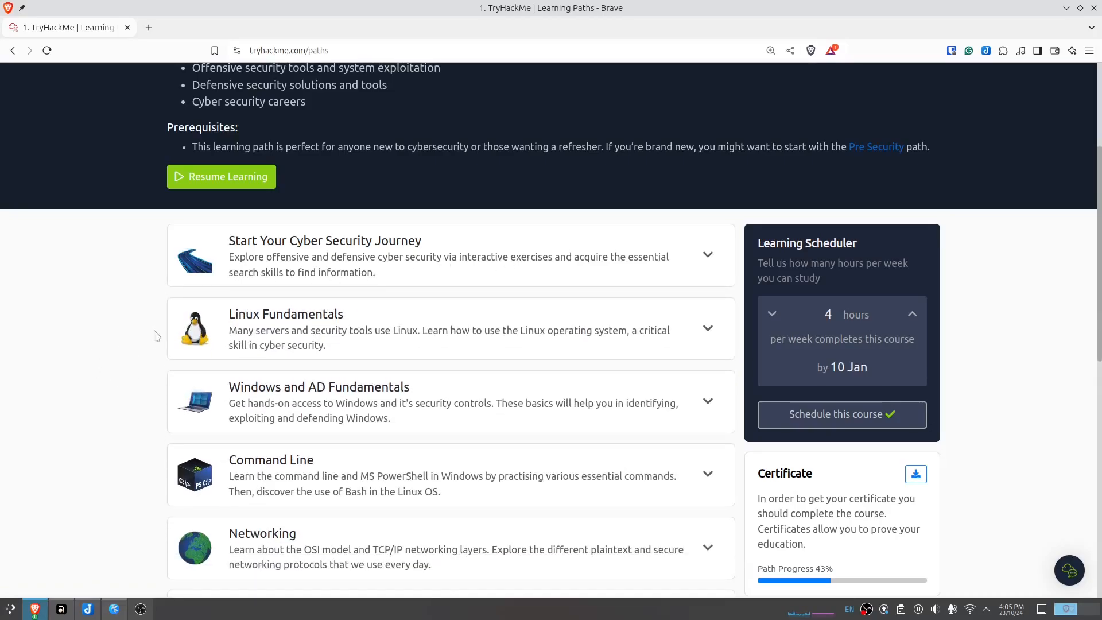
{"action": "mouse_move", "coordinate": [315, 283]}
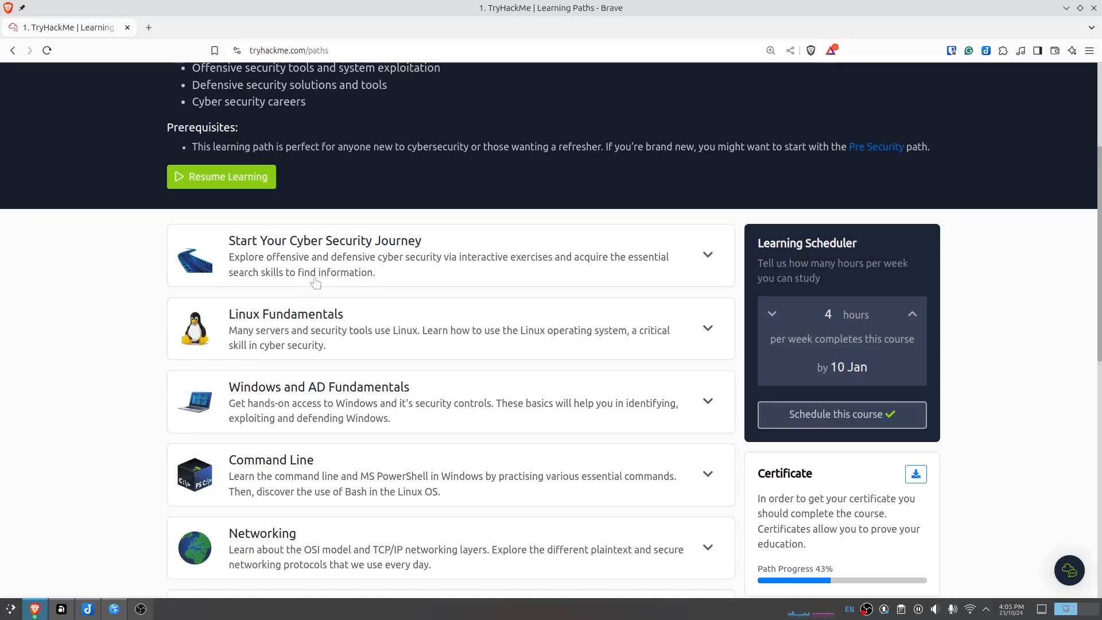
{"action": "left_click", "coordinate": [707, 328]}
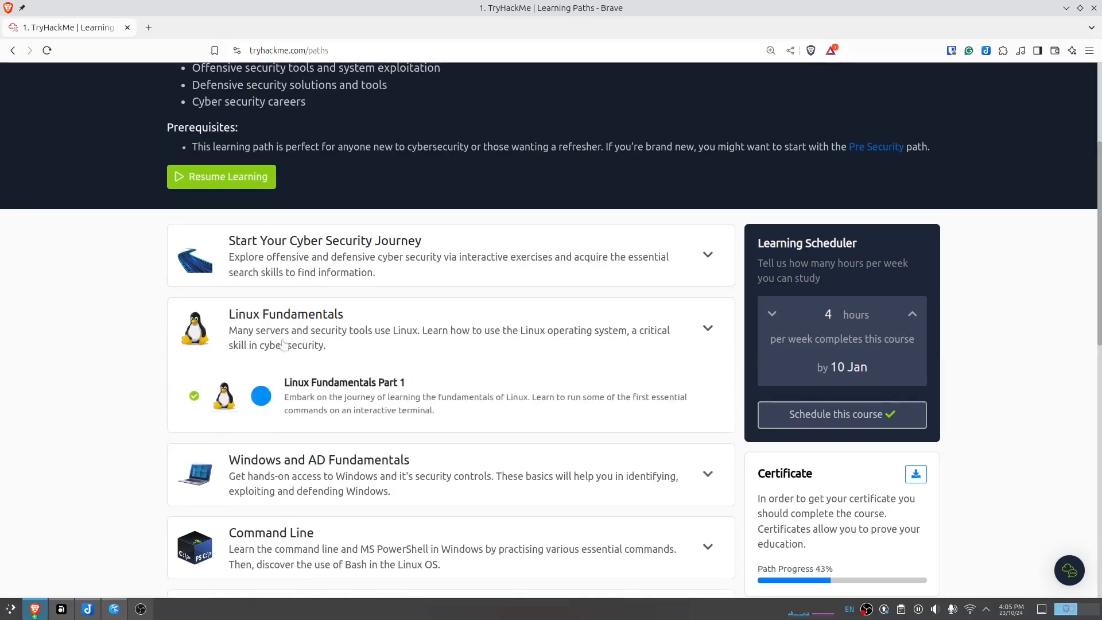
{"action": "scroll", "scroll_direction": "down", "scroll_amount": 3}
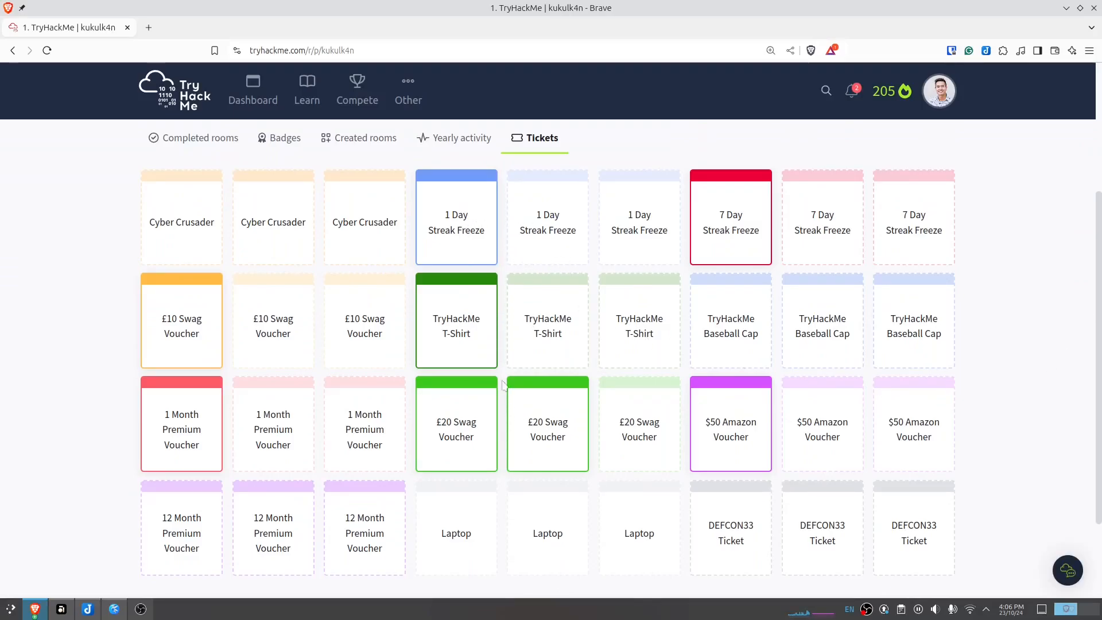
{"action": "mouse_move", "coordinate": [679, 270]}
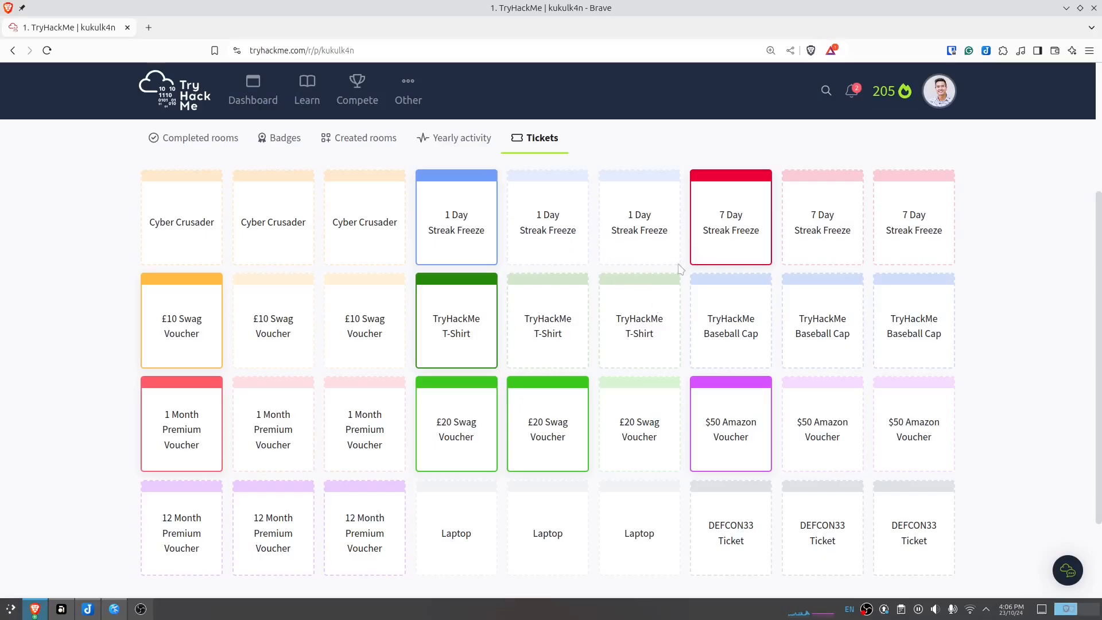
{"action": "mouse_move", "coordinate": [1014, 304]}
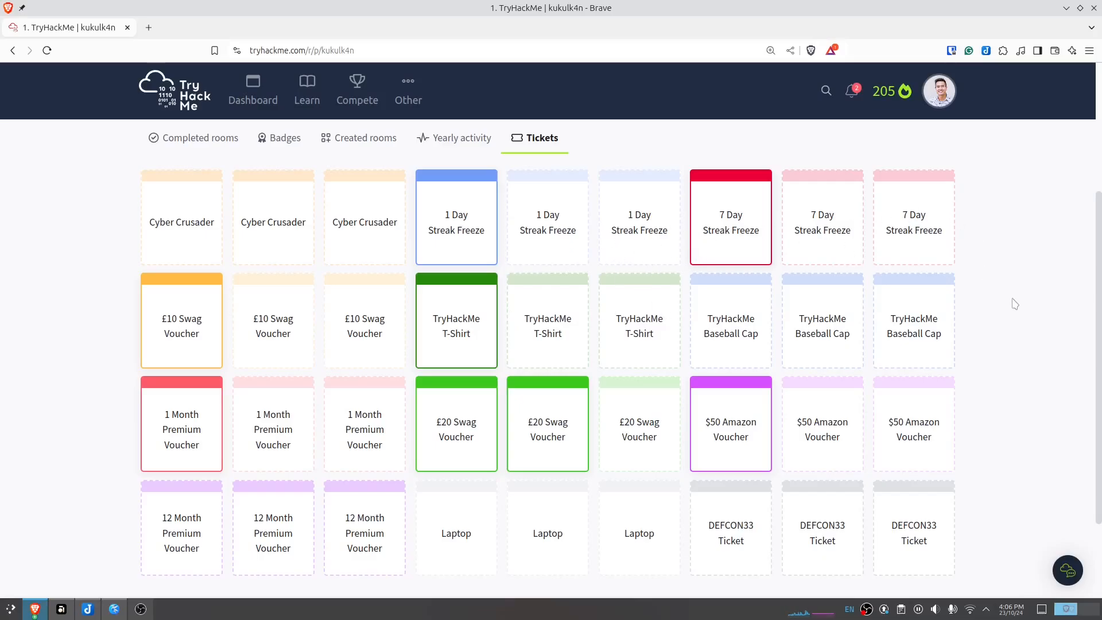
Scroll the profile Tickets tab, then return to the Cyber Security 101 path page.
{"action": "scroll", "scroll_direction": "down", "scroll_amount": 3}
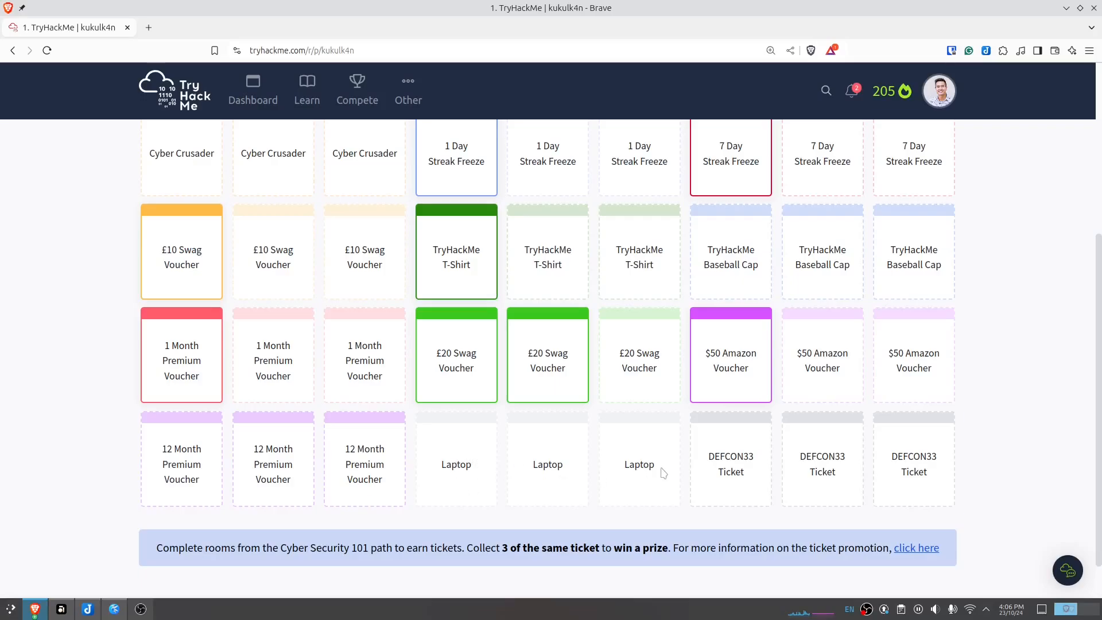
{"action": "mouse_move", "coordinate": [752, 496]}
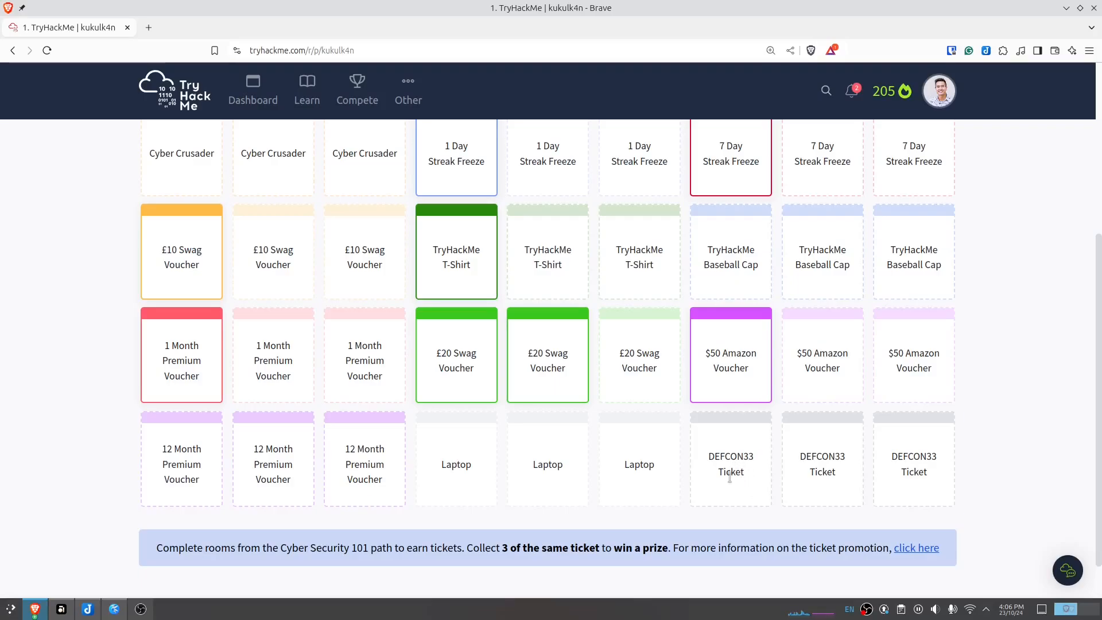
{"action": "mouse_move", "coordinate": [731, 485]}
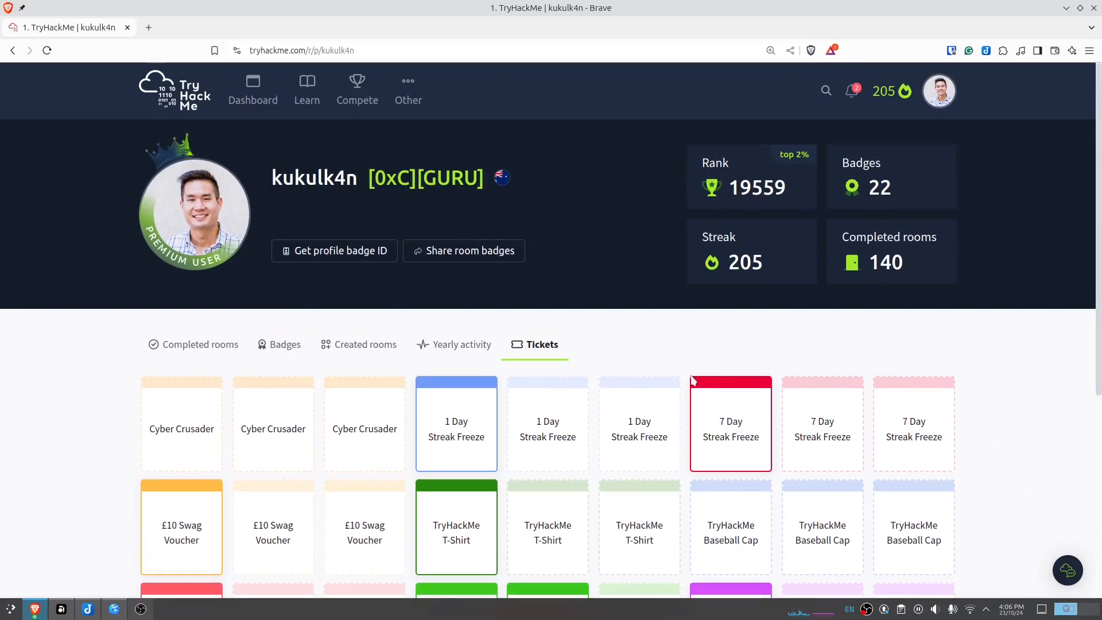
{"action": "left_click", "coordinate": [253, 89]}
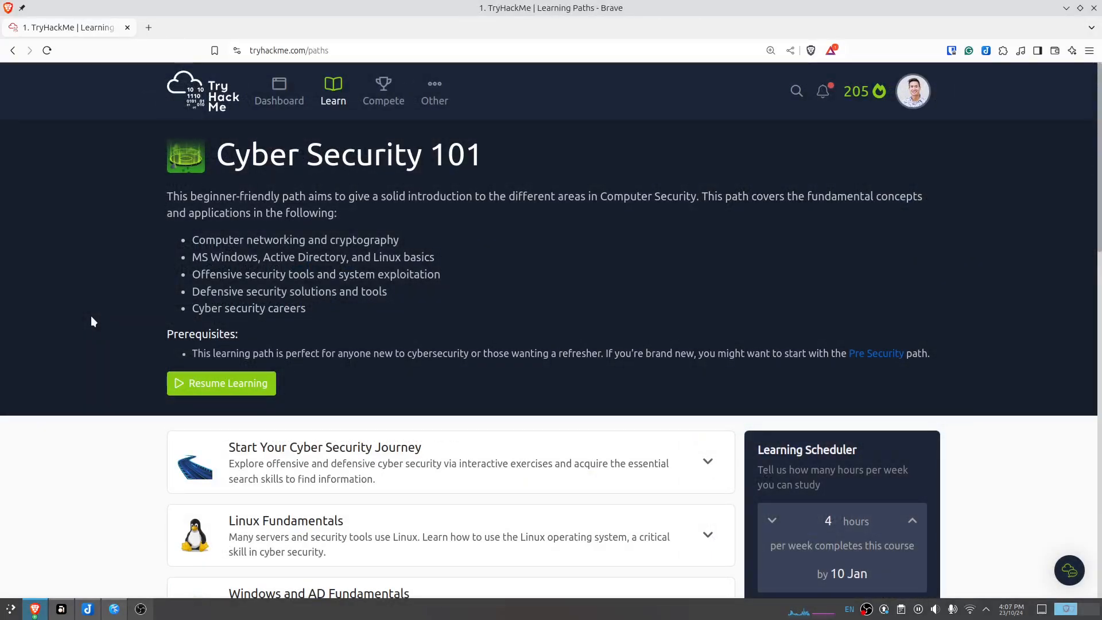
{"action": "mouse_move", "coordinate": [285, 319]}
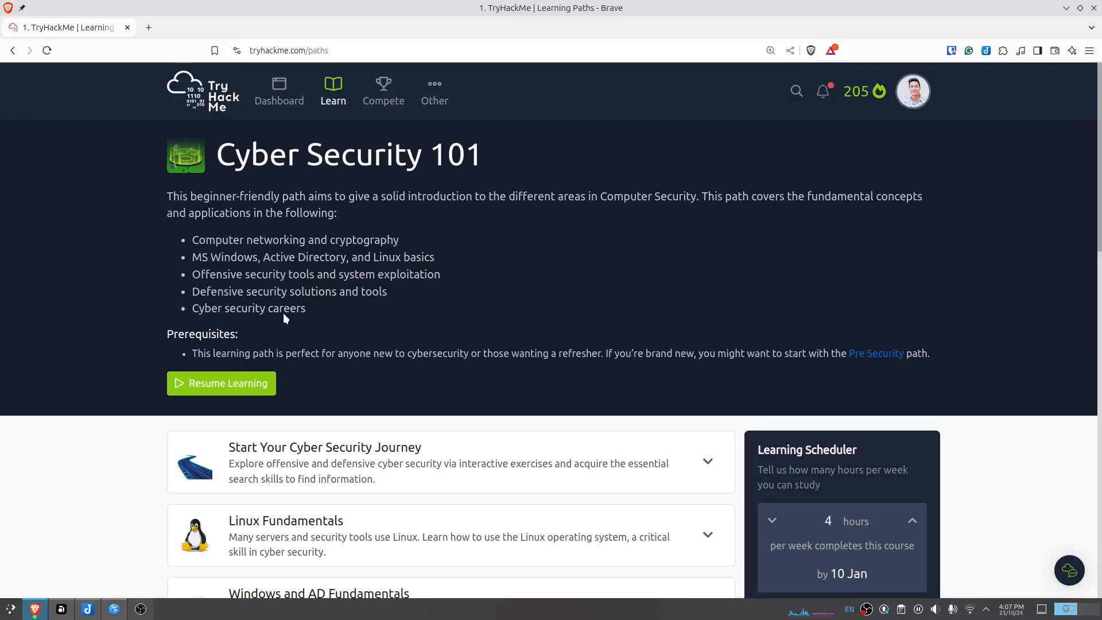
{"action": "mouse_move", "coordinate": [438, 297]}
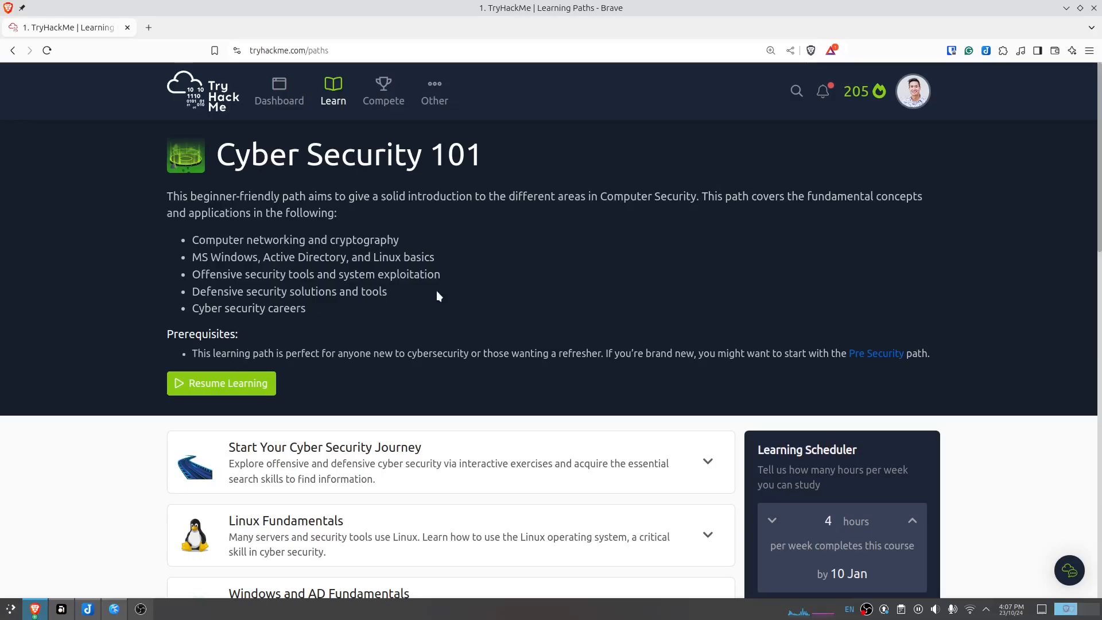
{"action": "scroll", "scroll_direction": "down", "scroll_amount": 3}
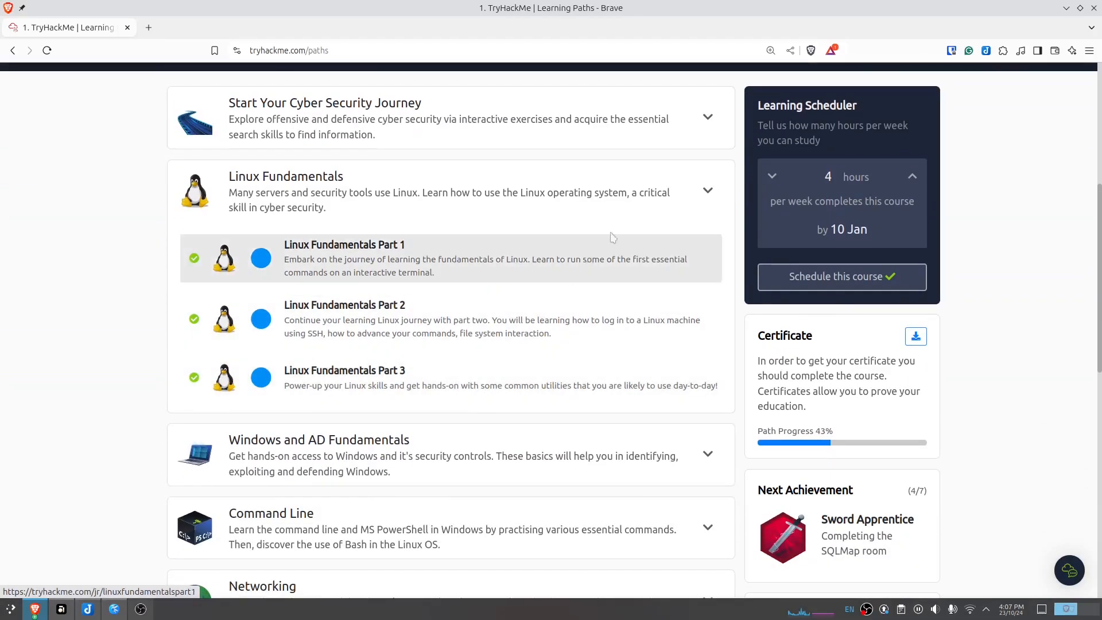
{"action": "scroll", "scroll_direction": "down", "scroll_amount": 3}
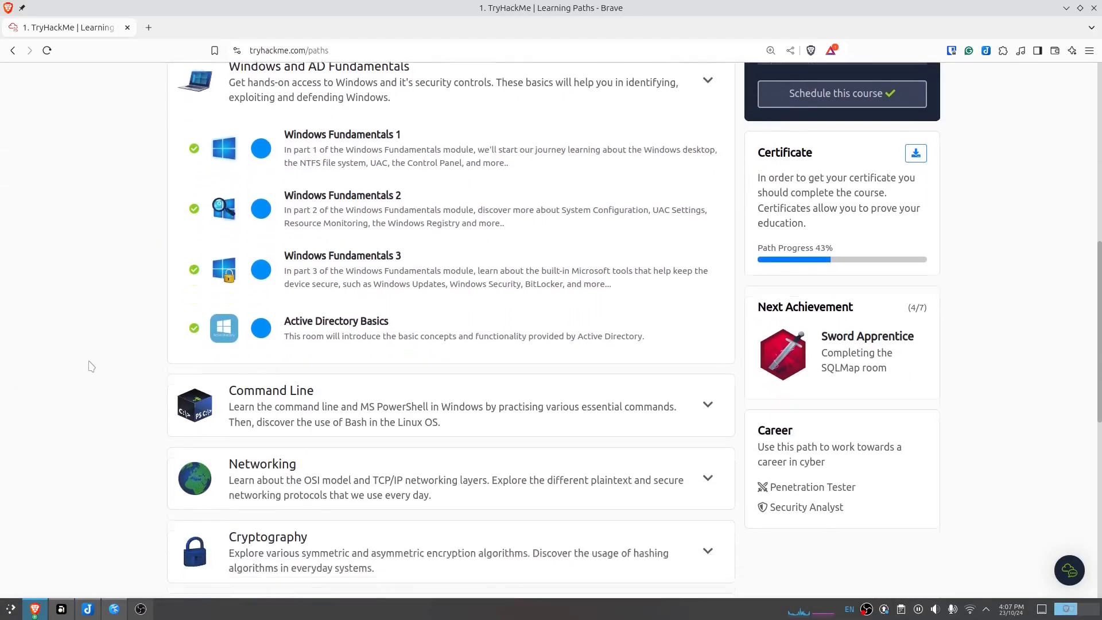
{"action": "scroll", "scroll_direction": "down", "scroll_amount": 3}
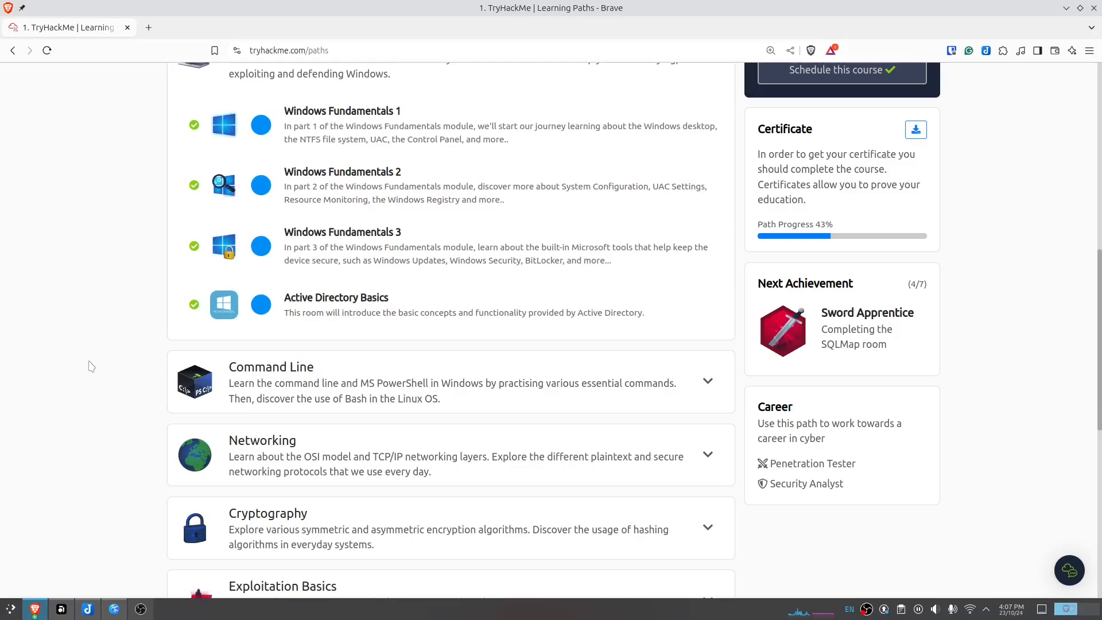
{"action": "scroll", "scroll_direction": "down", "scroll_amount": 3}
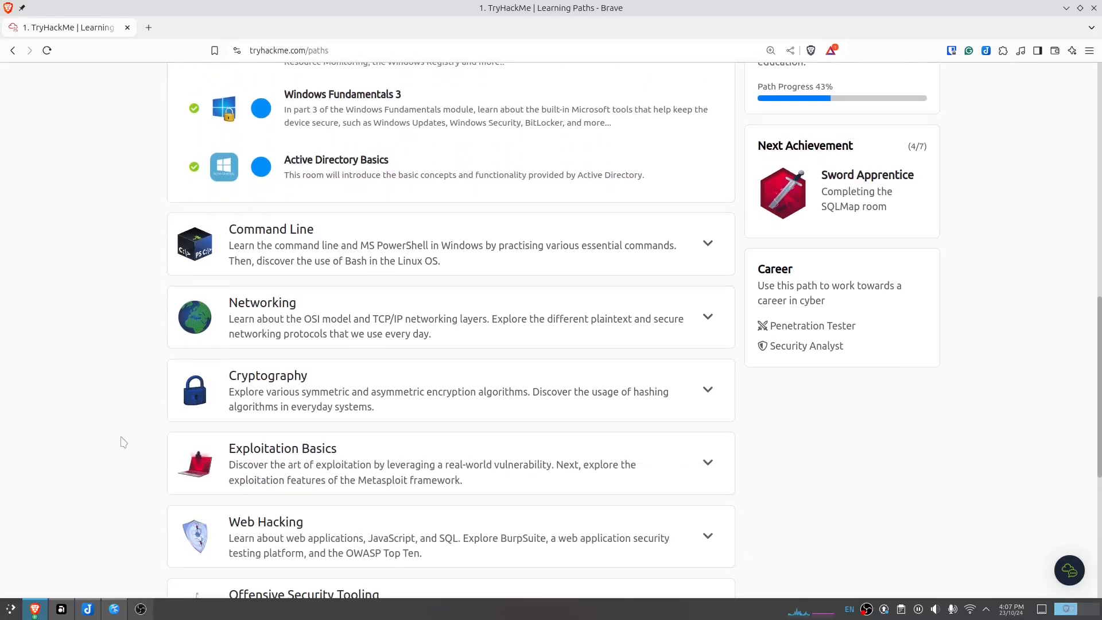
{"action": "scroll", "scroll_direction": "down", "scroll_amount": 3}
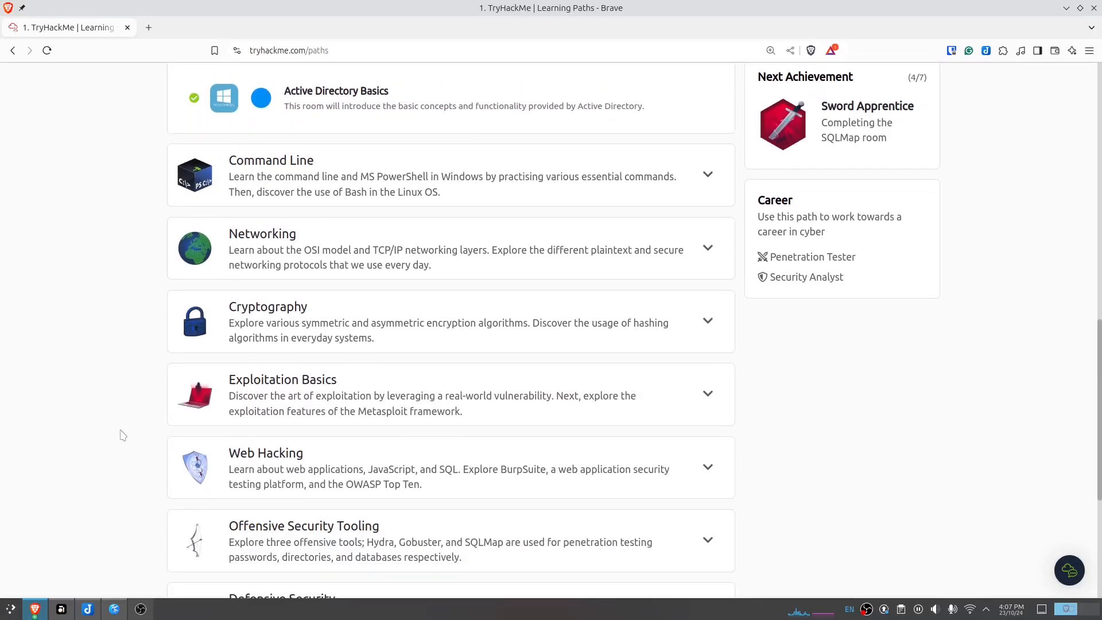
{"action": "scroll", "scroll_direction": "down", "scroll_amount": 3}
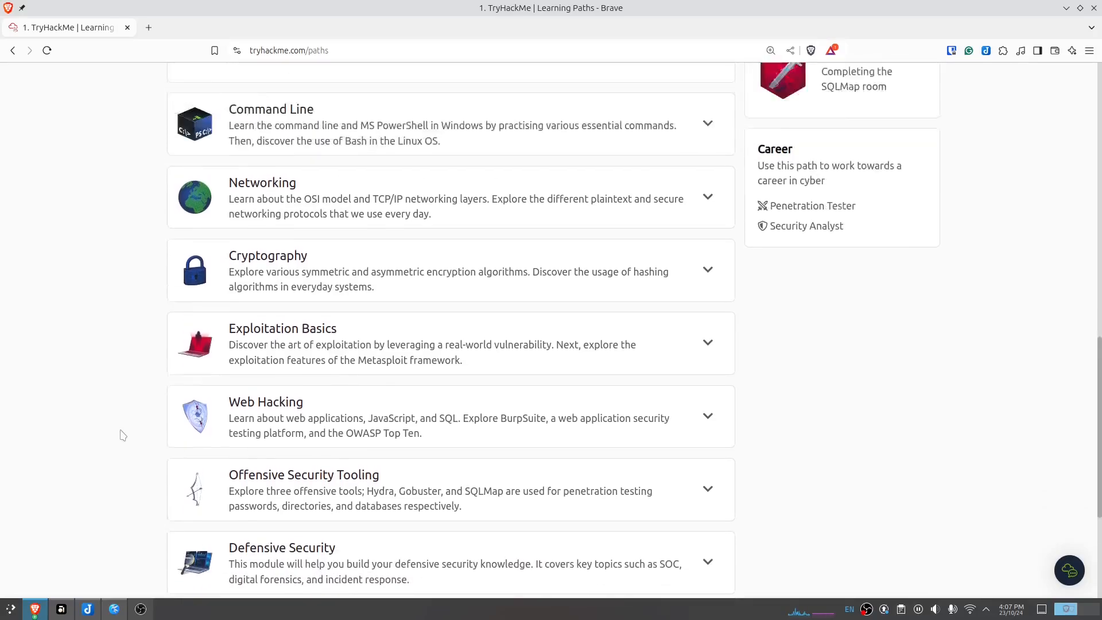
{"action": "scroll", "scroll_direction": "up", "scroll_amount": 3}
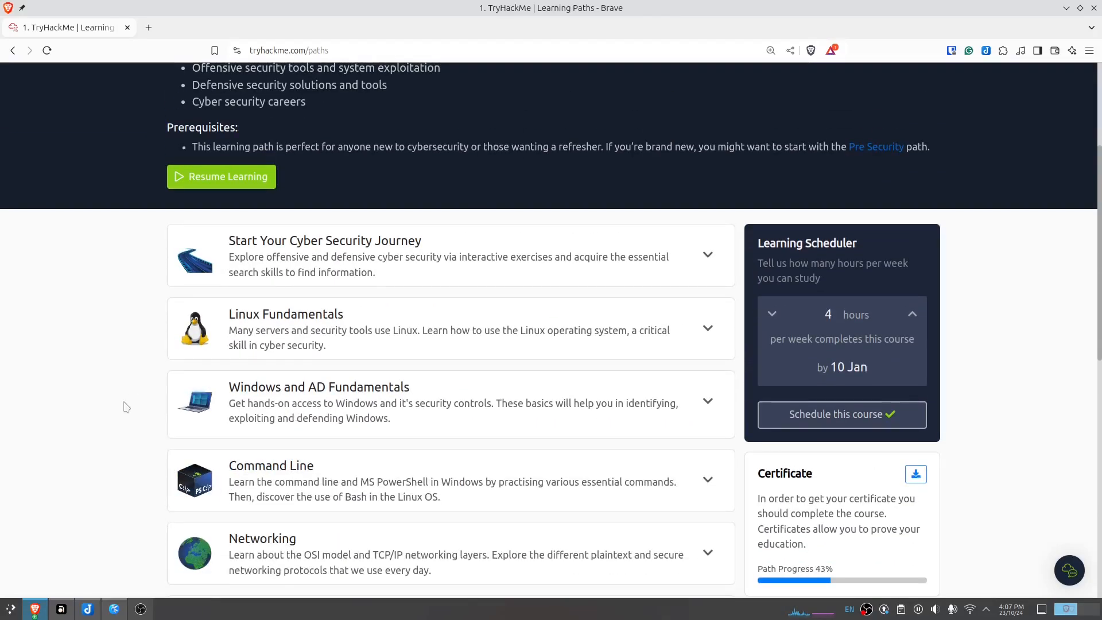
{"action": "scroll", "scroll_direction": "up", "scroll_amount": 3}
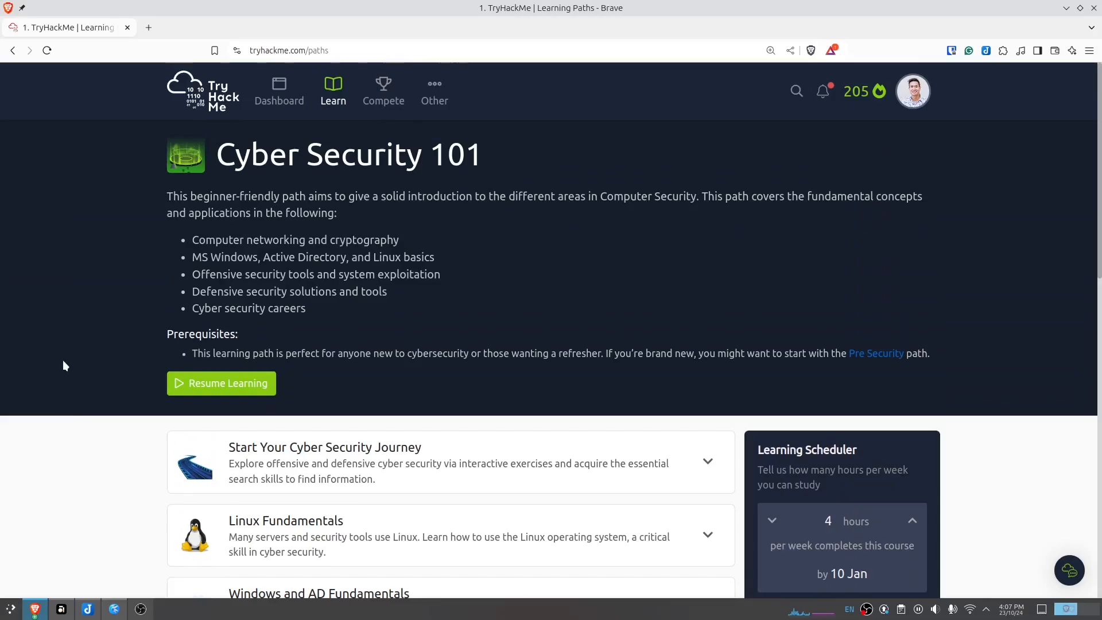